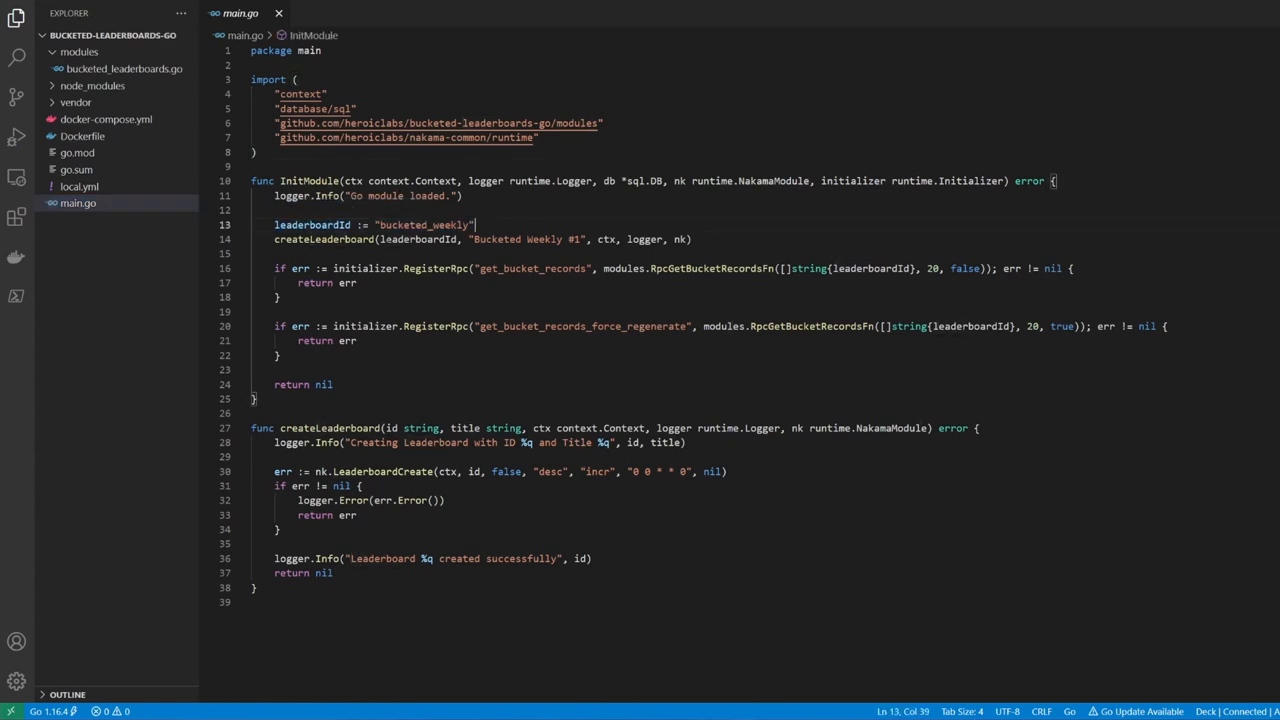
- Review main.go's bucketed_weekly leaderboard and RPC registrations, then open bucketed_leaderboards.go
{"action": "double_click", "coordinate": [323, 239]}
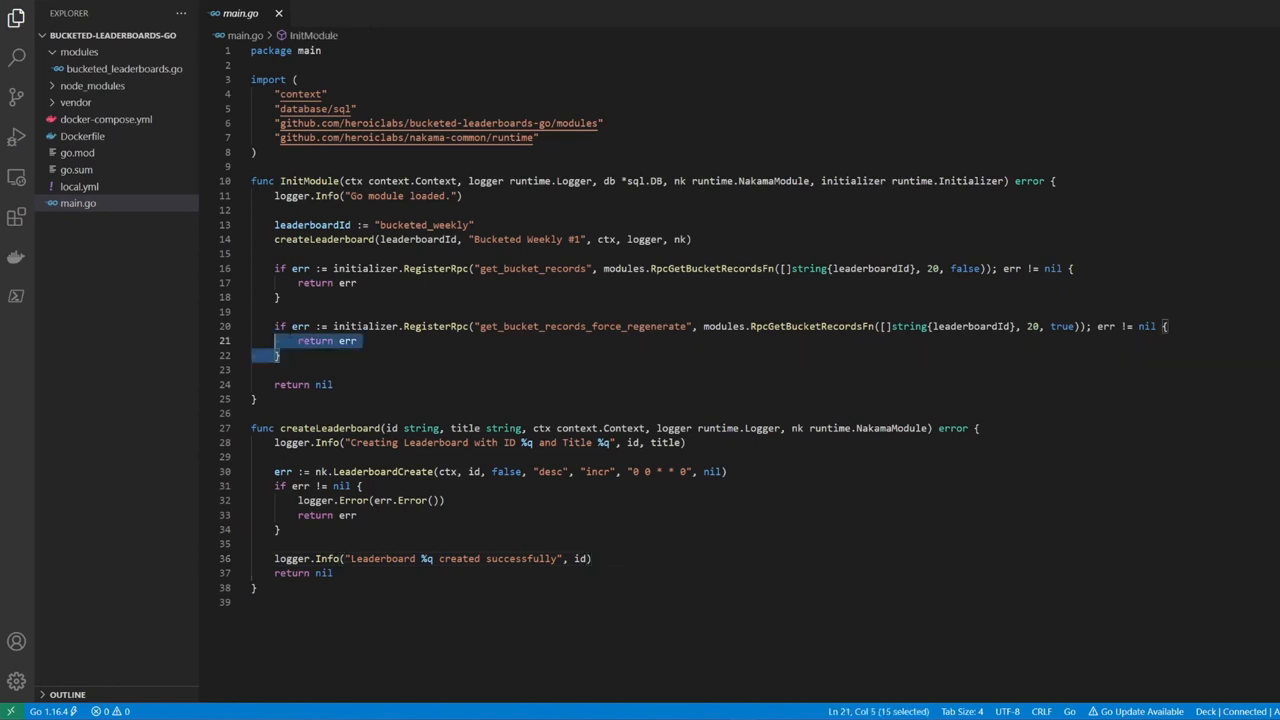
{"action": "left_click", "coordinate": [282, 355]}
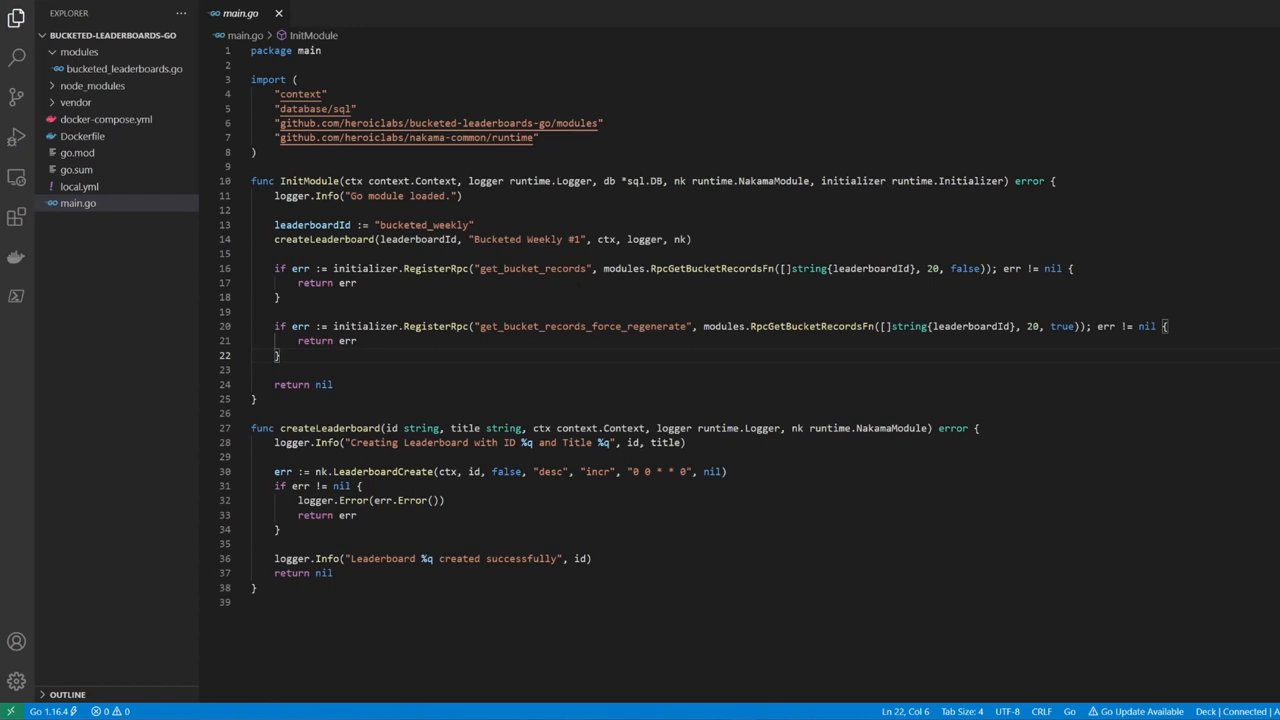
{"action": "double_click", "coordinate": [582, 326]}
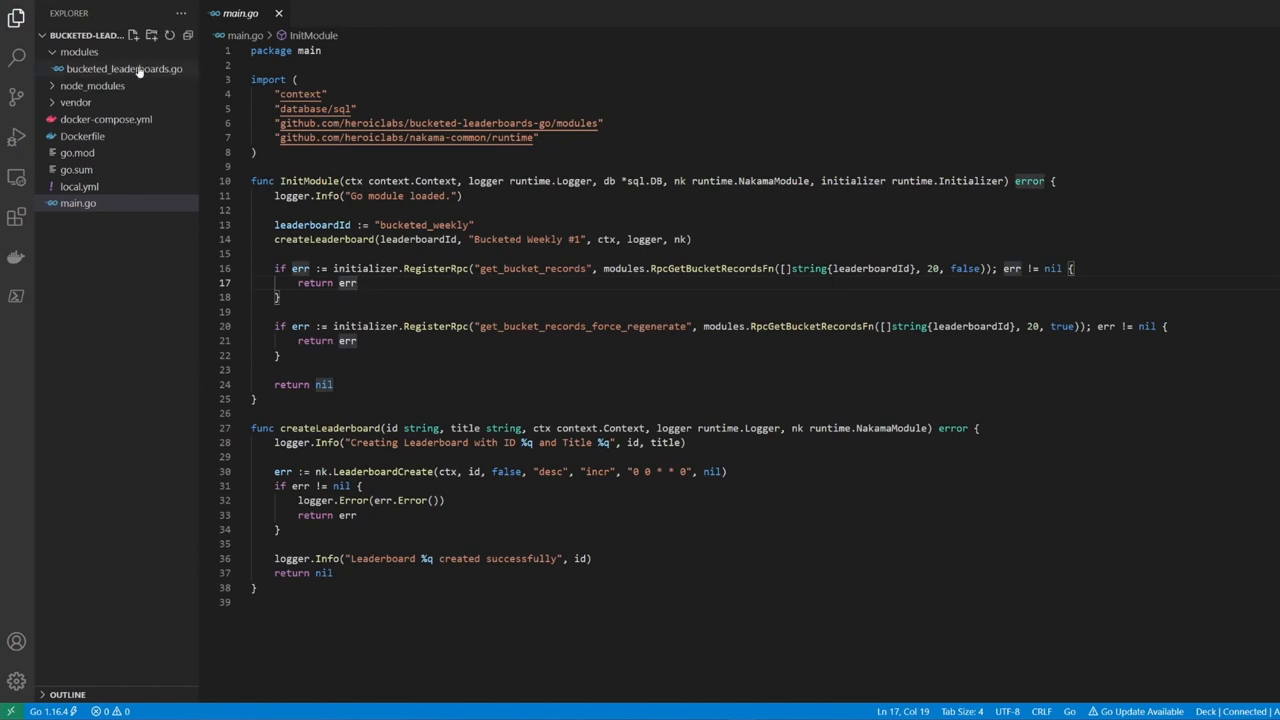
{"action": "left_click", "coordinate": [121, 70]}
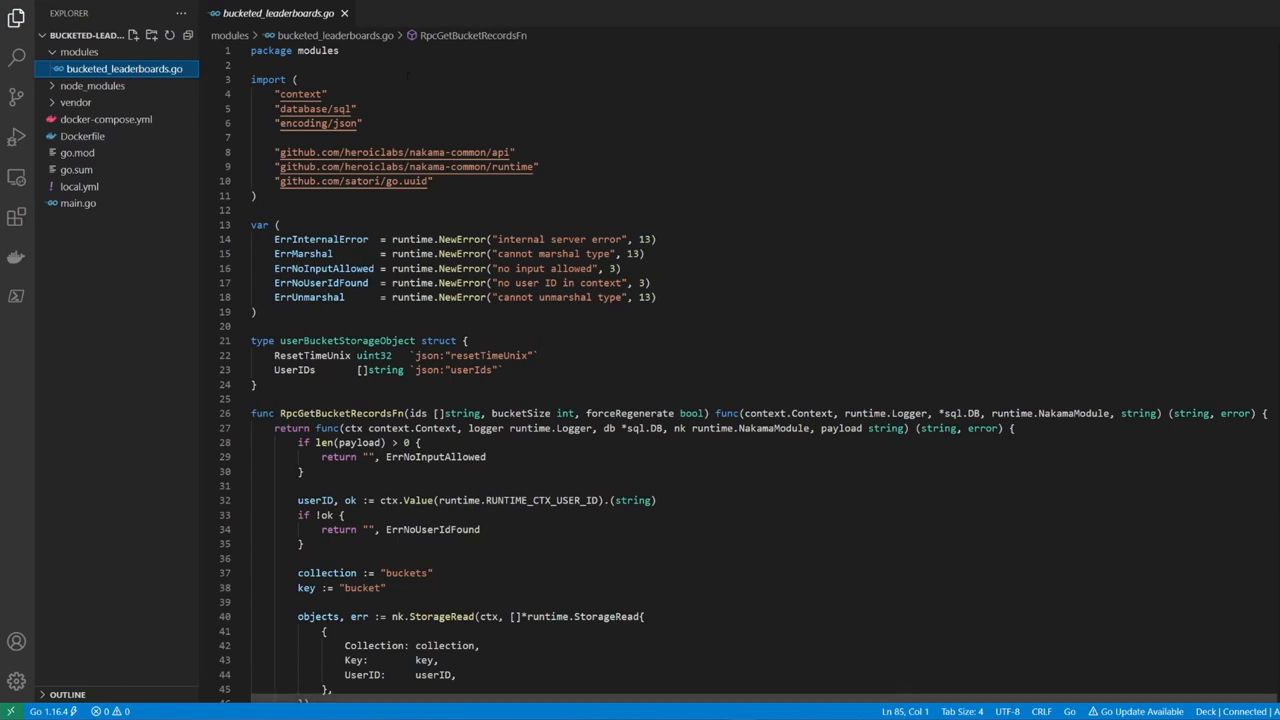
{"action": "double_click", "coordinate": [267, 50]}
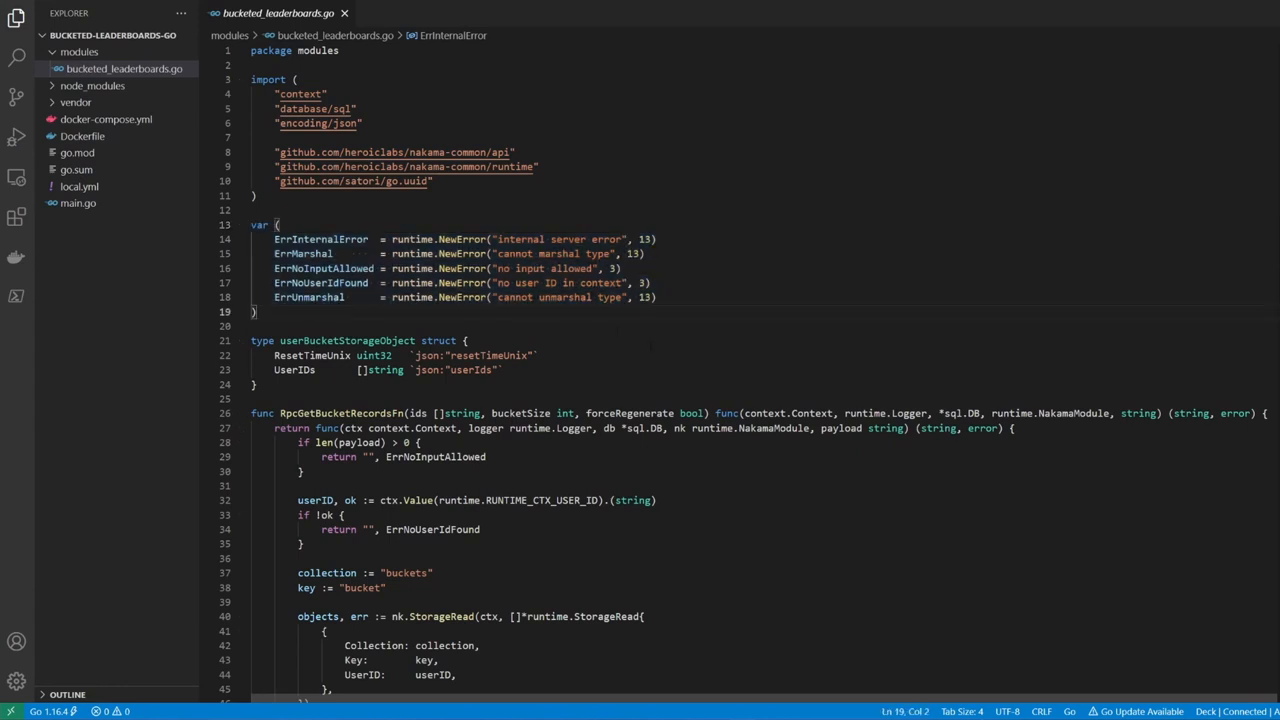
{"action": "left_click_drag", "start_coordinate": [275, 355], "coordinate": [507, 369]}
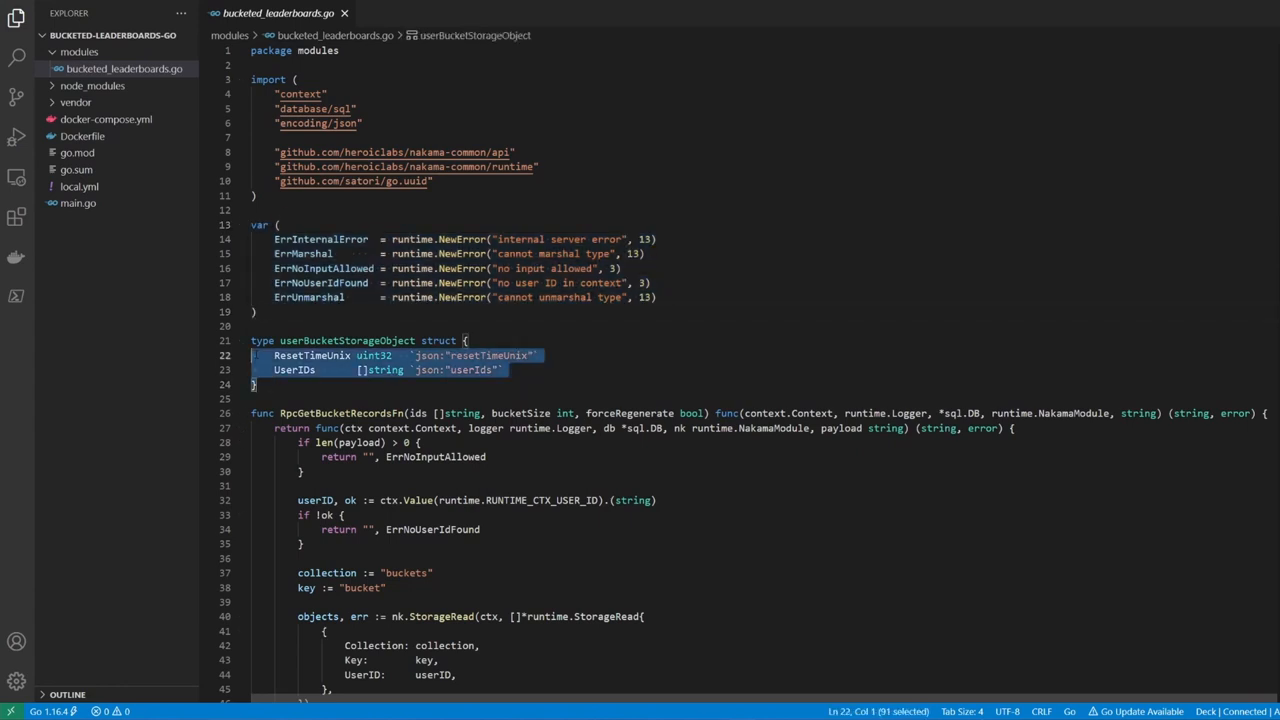
{"action": "left_click", "coordinate": [258, 385]}
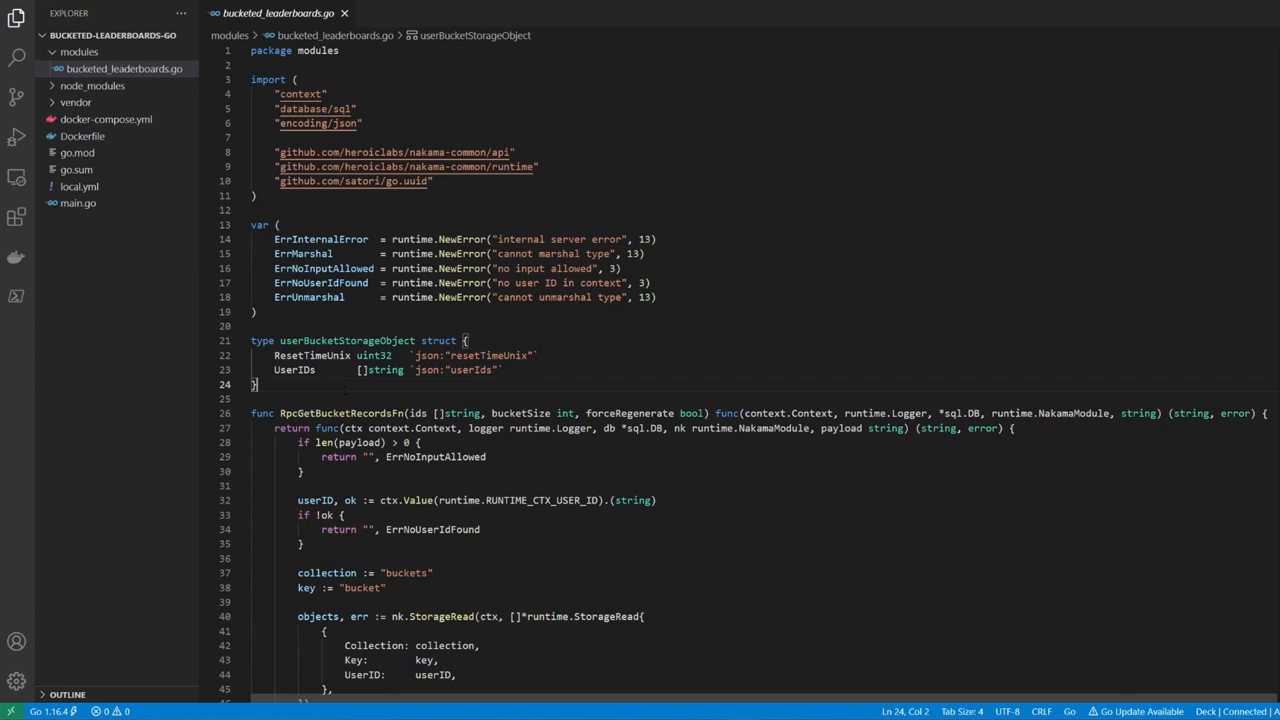
{"action": "double_click", "coordinate": [294, 369]}
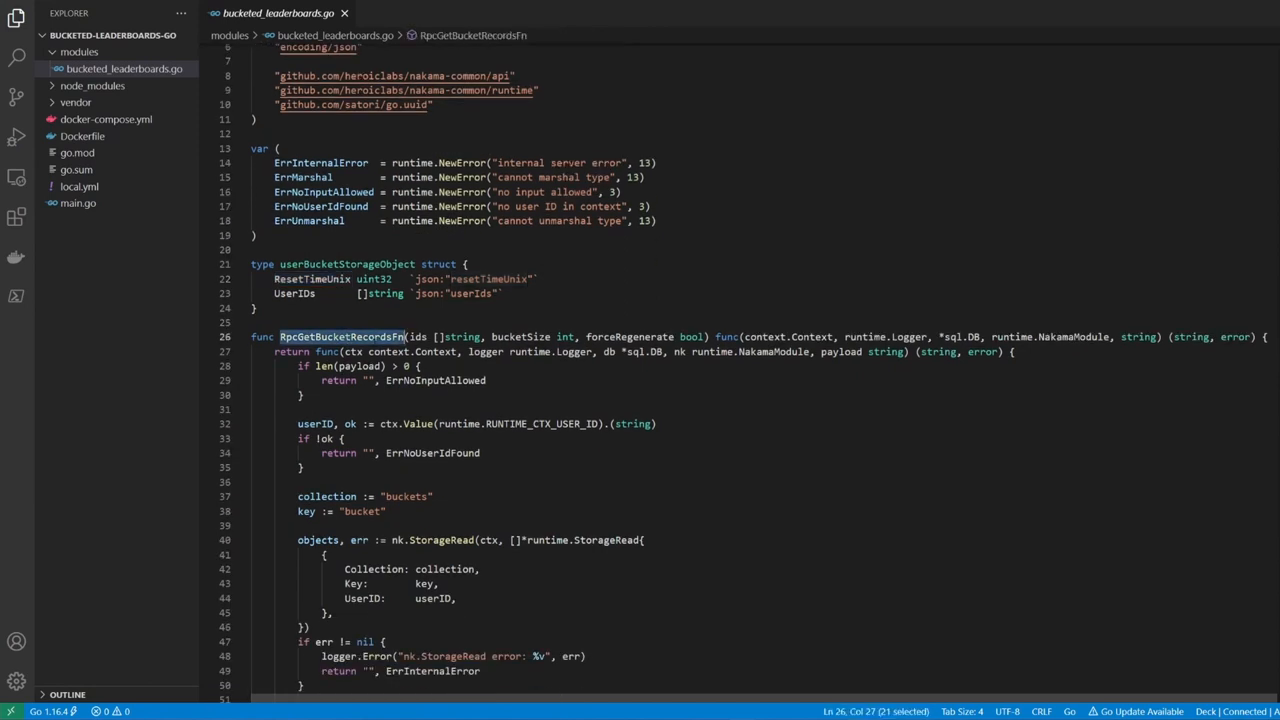
{"action": "scroll", "scroll_direction": "down", "scroll_amount": 3}
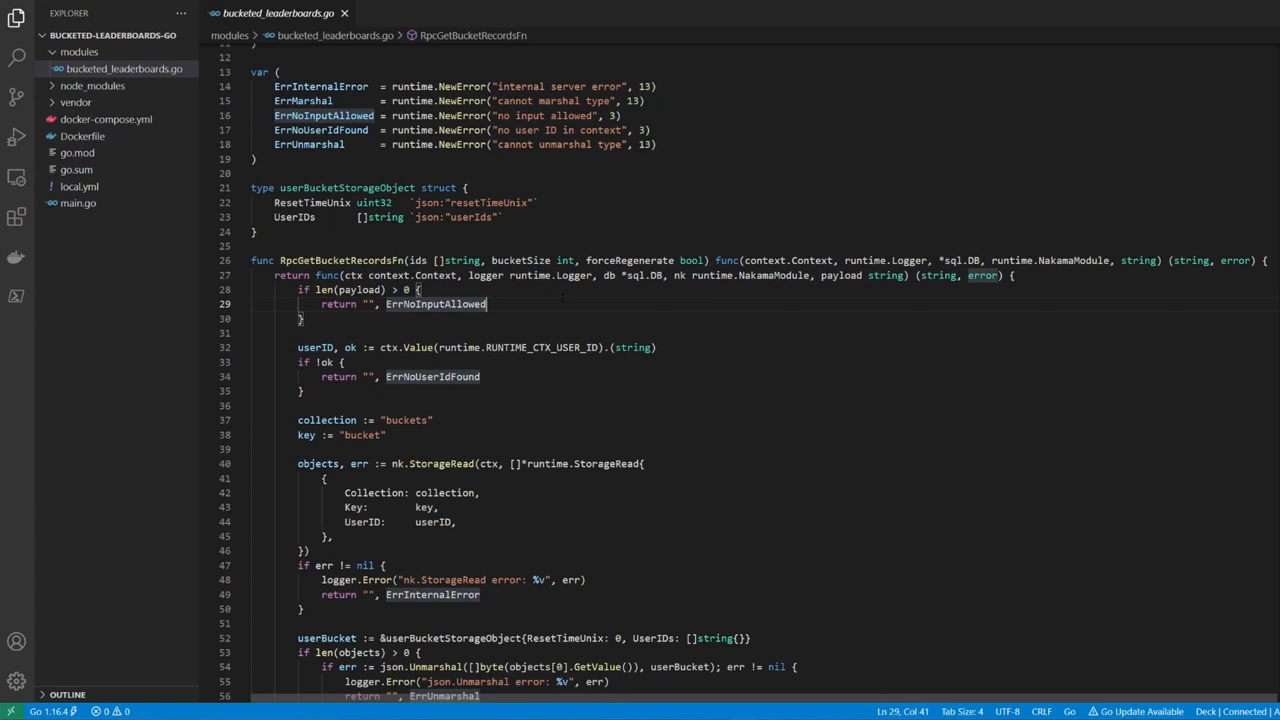
{"action": "double_click", "coordinate": [520, 260]}
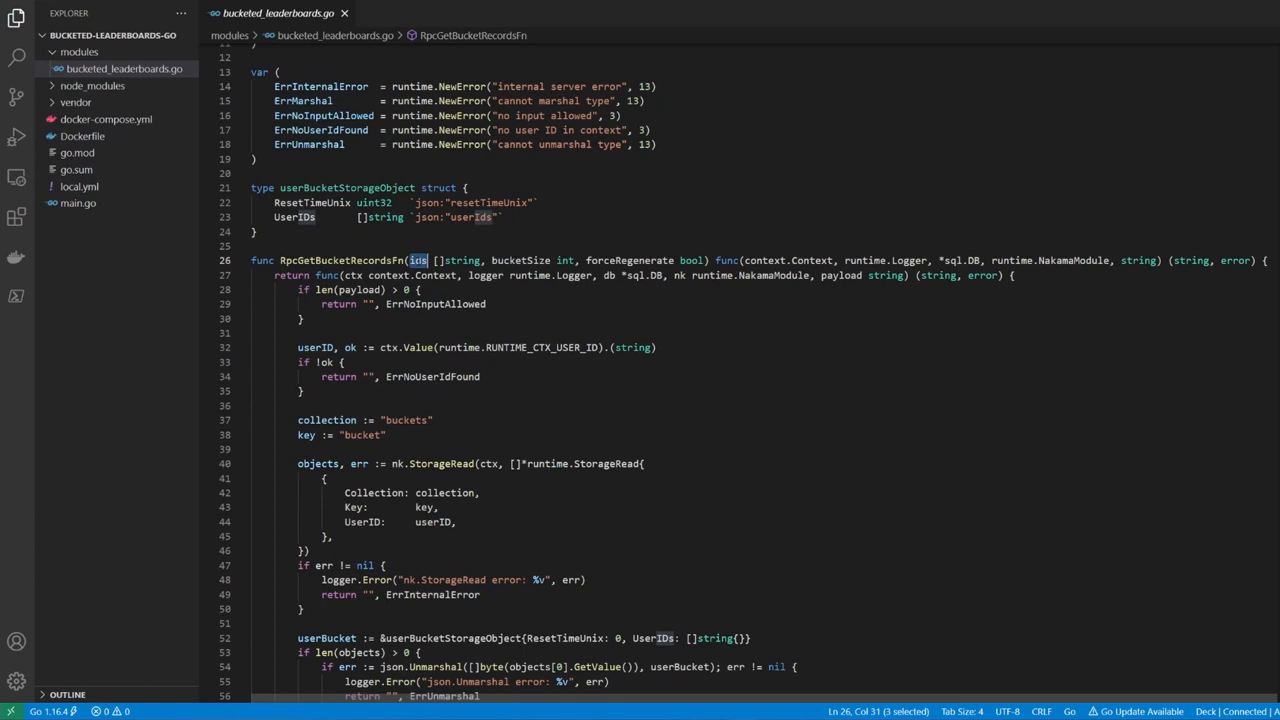
{"action": "double_click", "coordinate": [628, 260]}
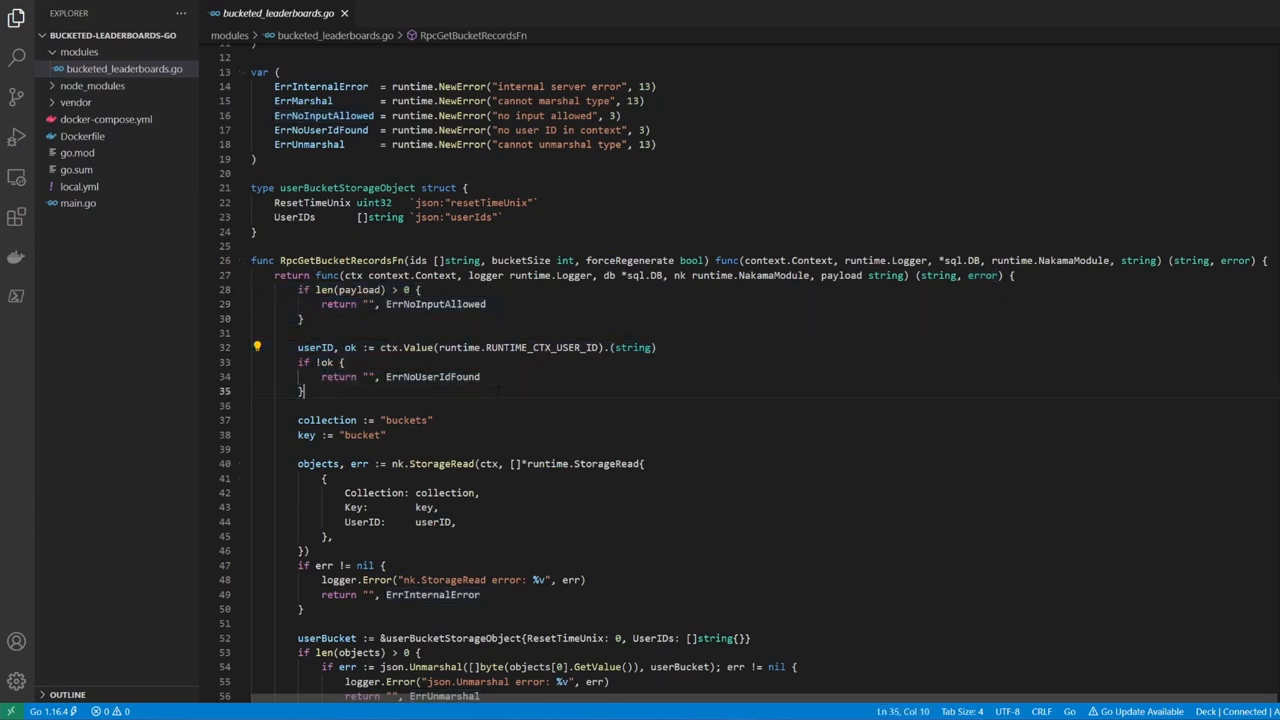
{"action": "scroll", "scroll_direction": "down", "scroll_amount": 3}
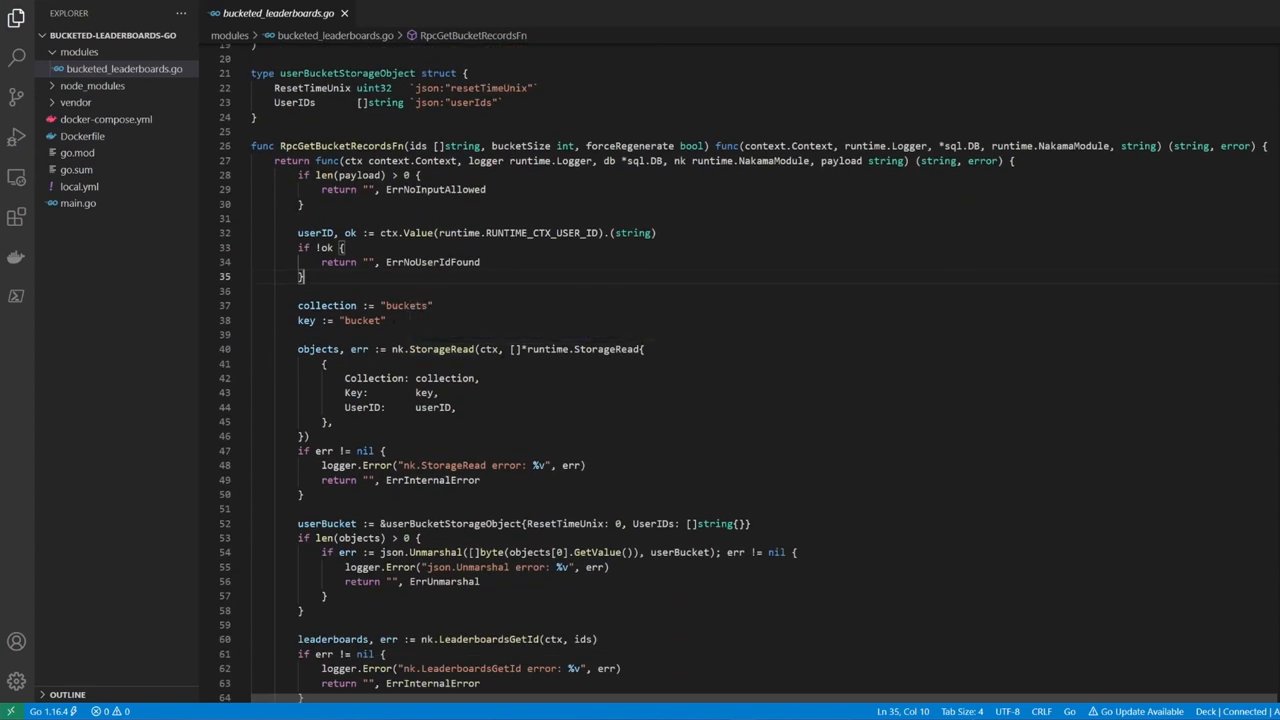
{"action": "left_click", "coordinate": [388, 320]}
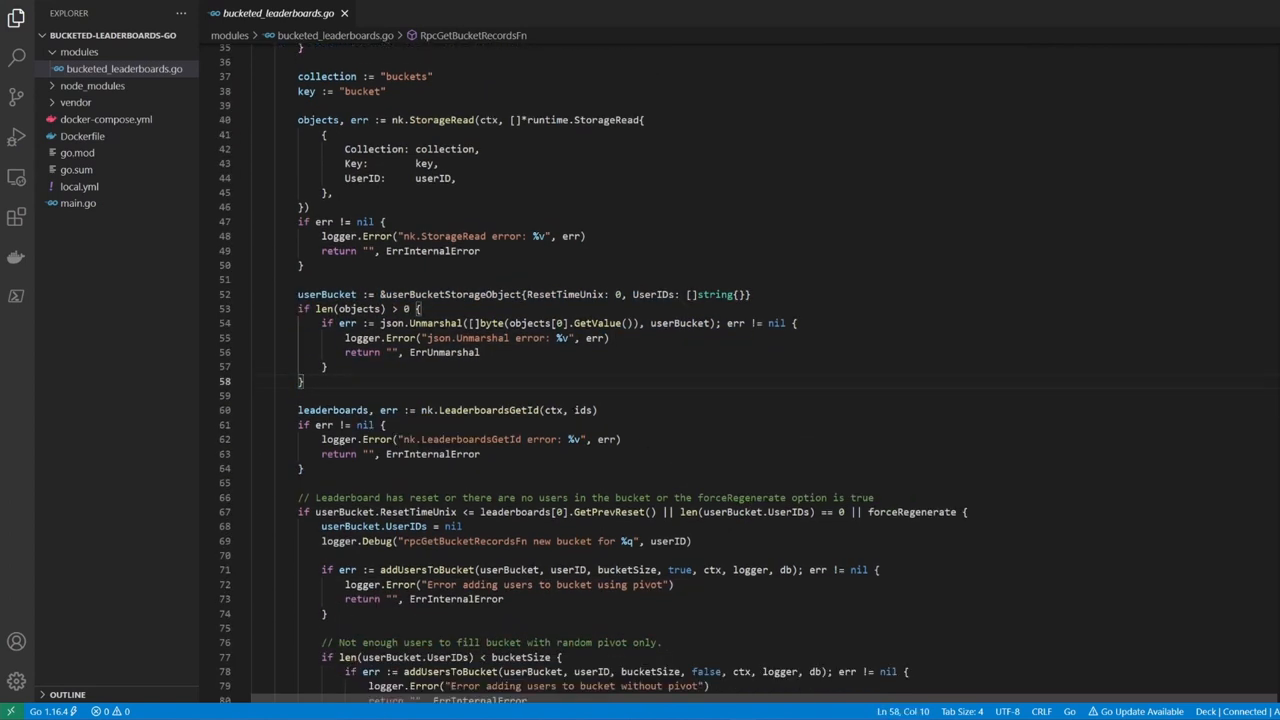
{"action": "triple_click", "coordinate": [440, 410]}
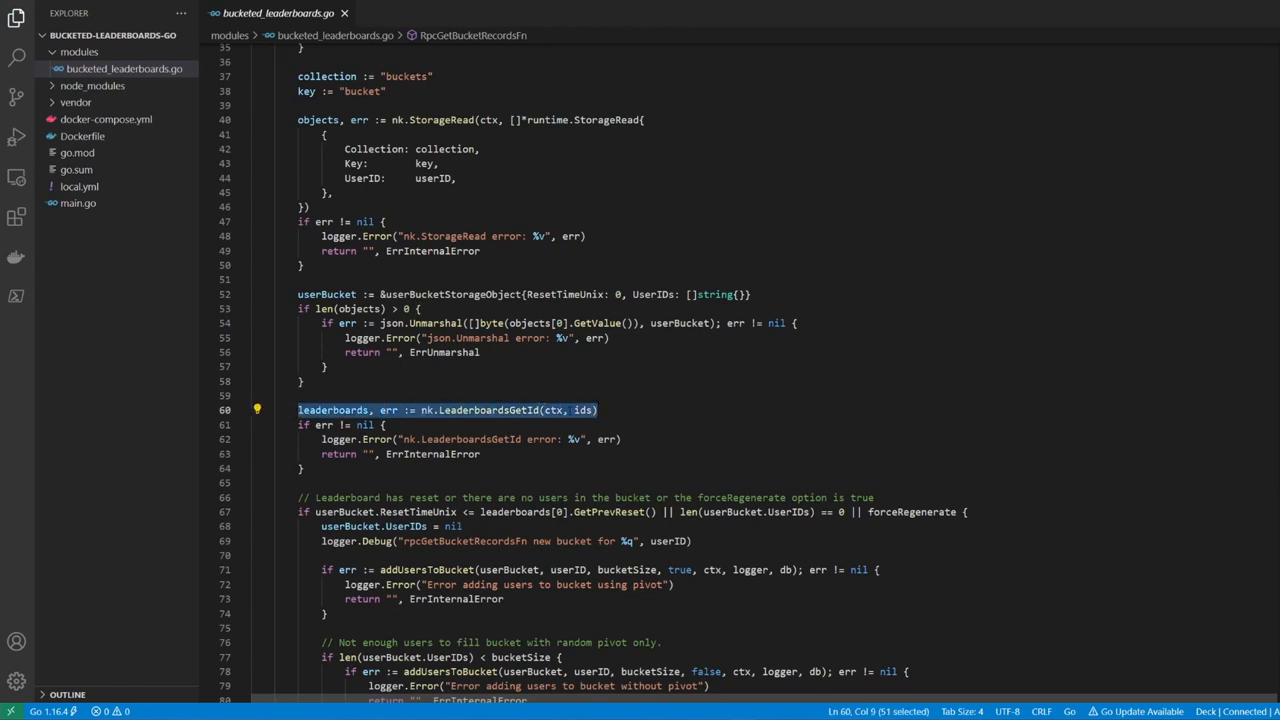
{"action": "scroll", "scroll_direction": "down", "scroll_amount": 3}
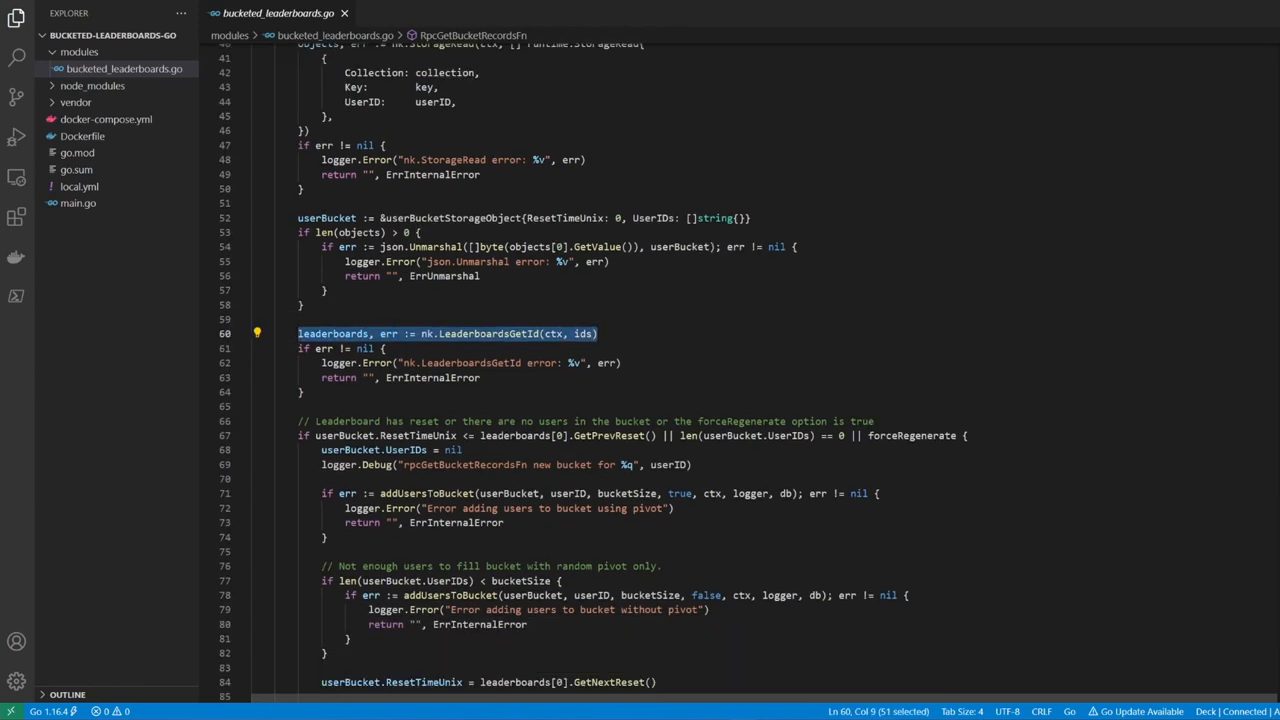
{"action": "double_click", "coordinate": [407, 435]}
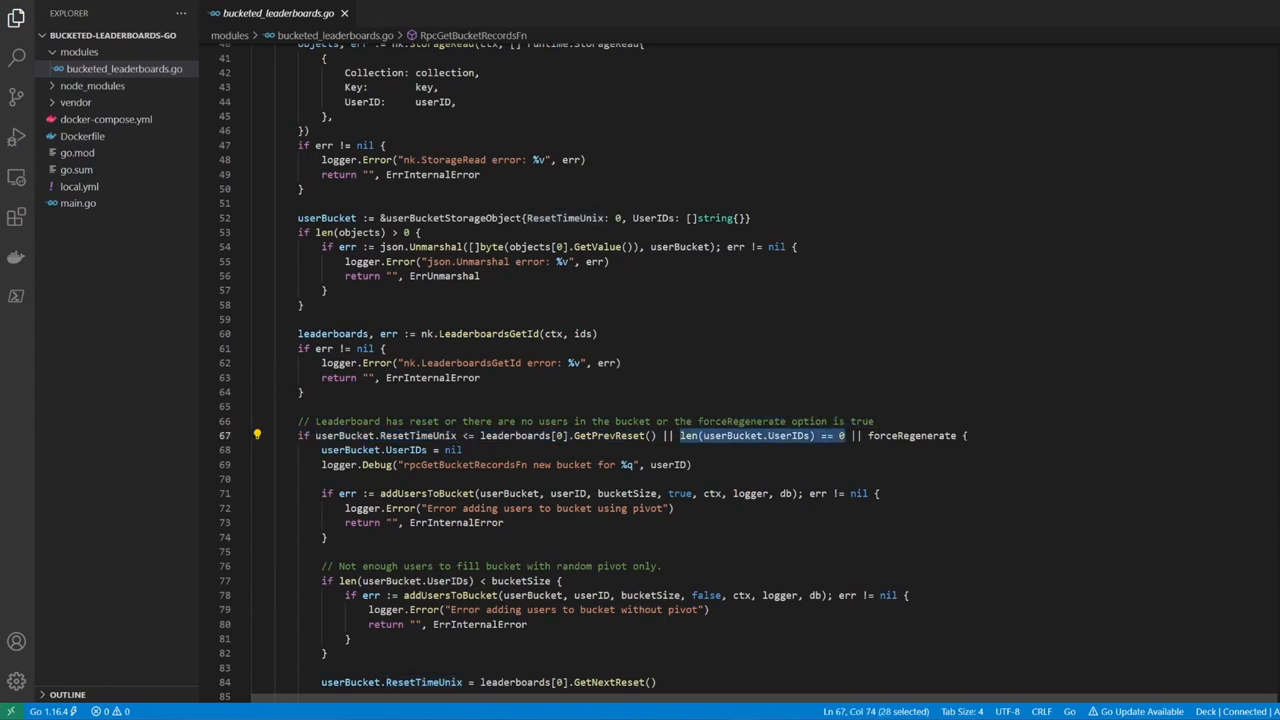
{"action": "scroll", "scroll_direction": "down", "scroll_amount": 3}
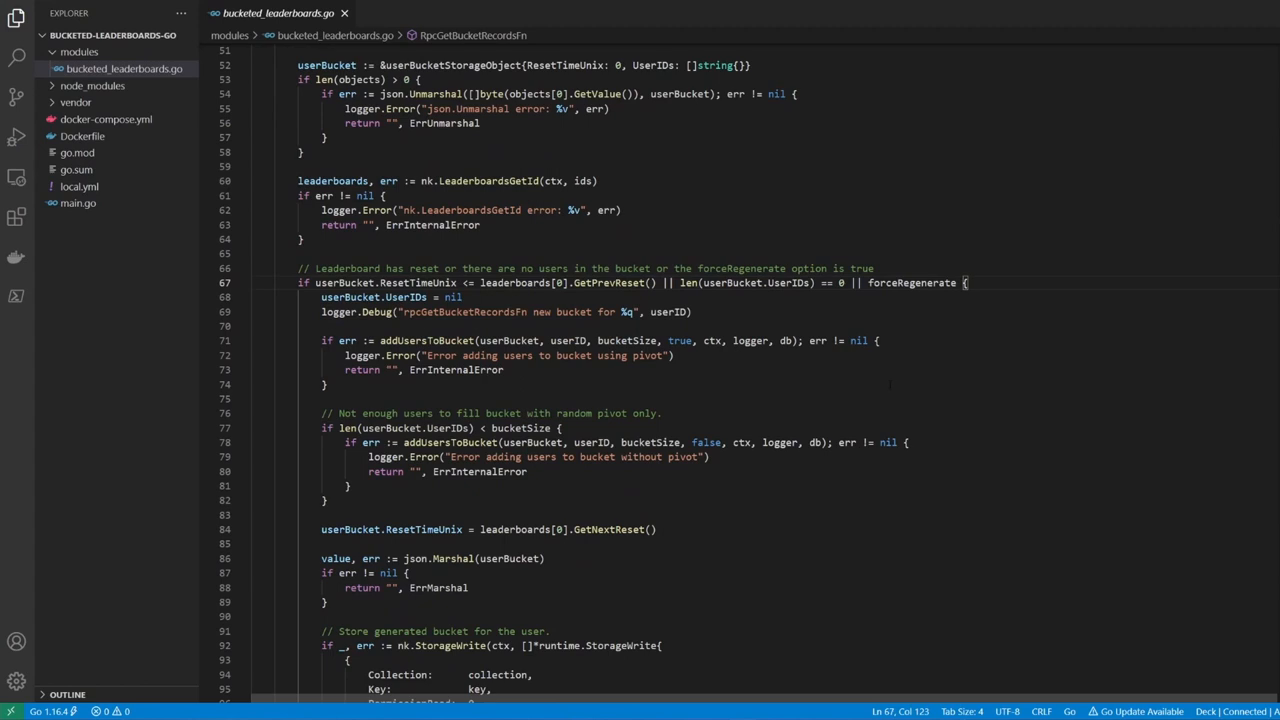
{"action": "double_click", "coordinate": [412, 340]}
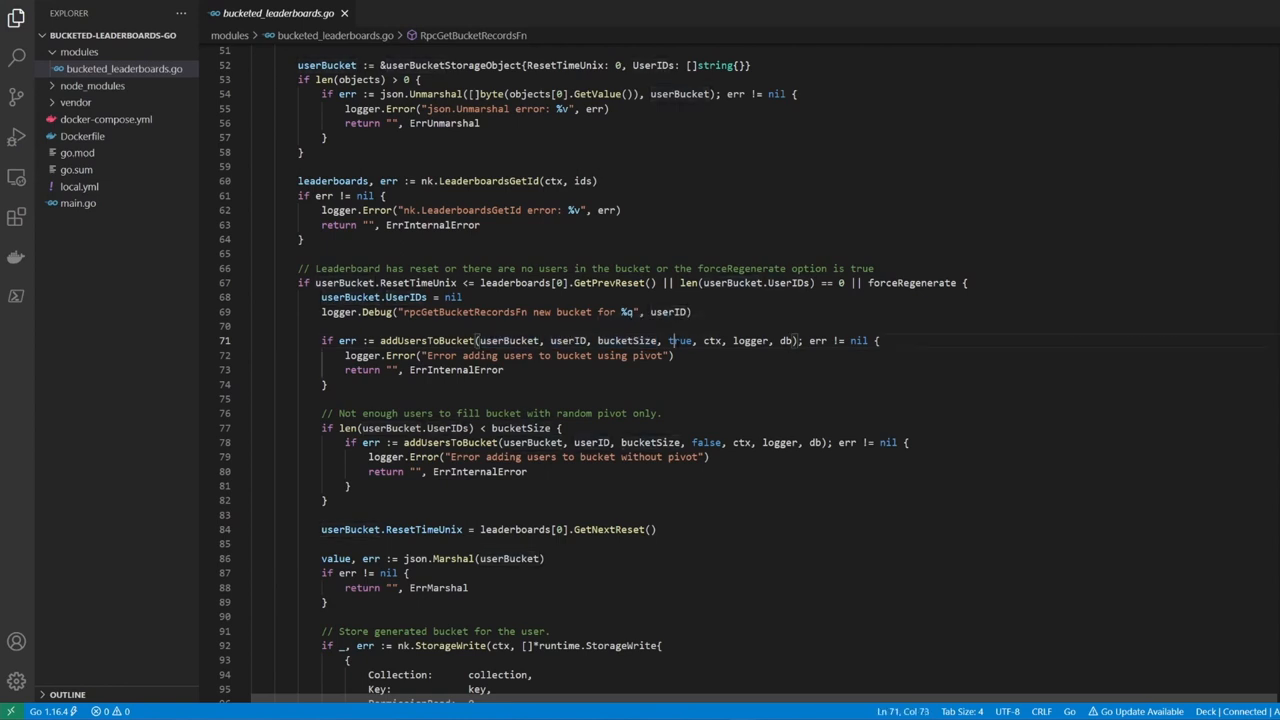
{"action": "double_click", "coordinate": [678, 340]}
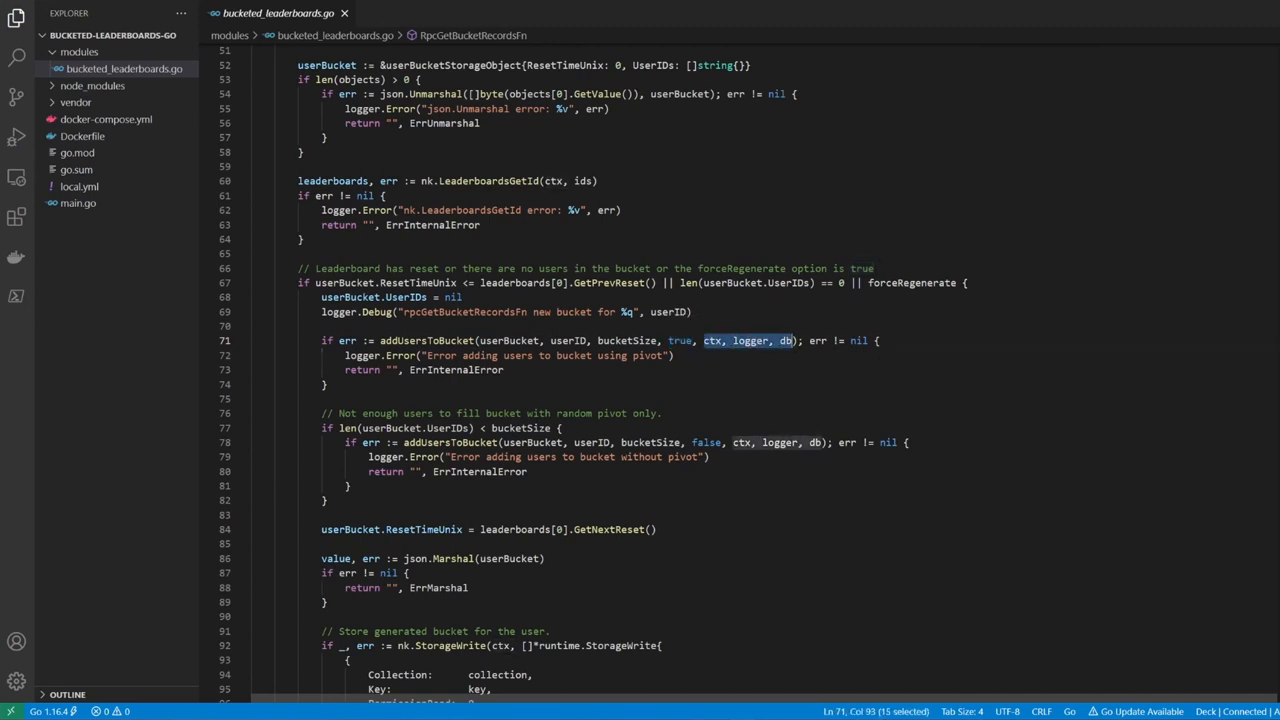
{"action": "scroll", "scroll_direction": "down", "scroll_amount": 3}
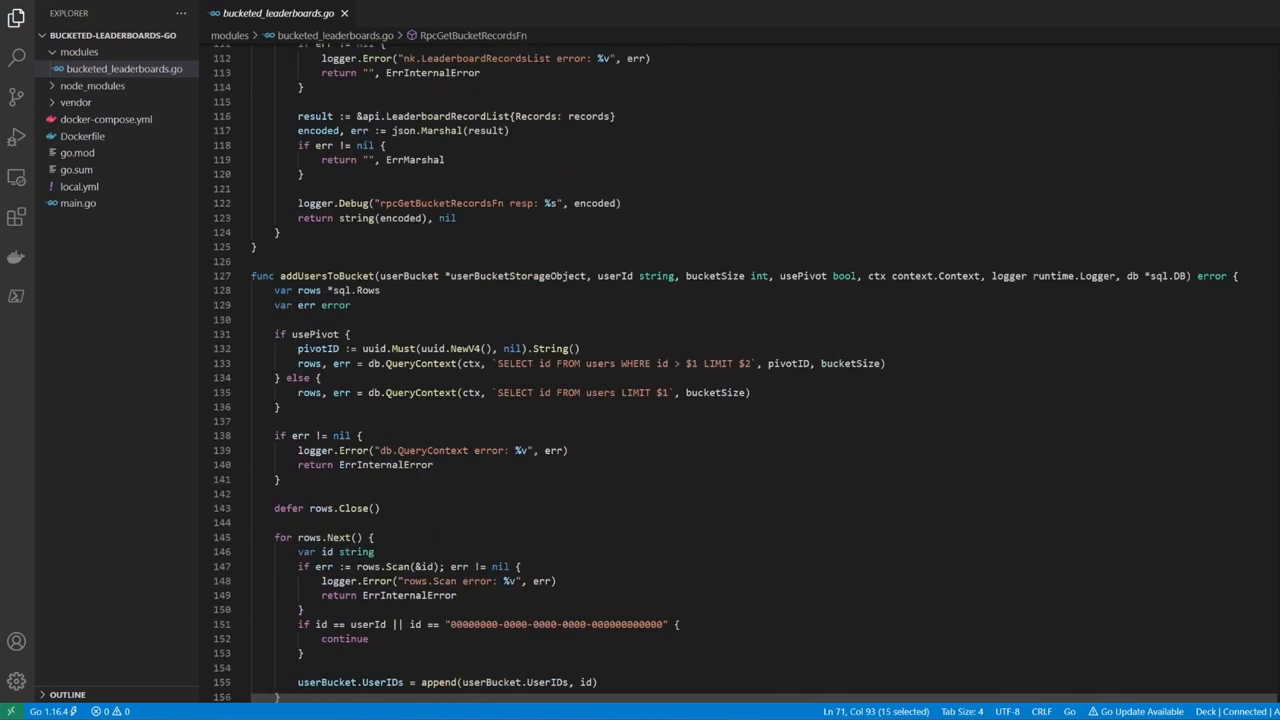
{"action": "scroll", "scroll_direction": "down", "scroll_amount": 3}
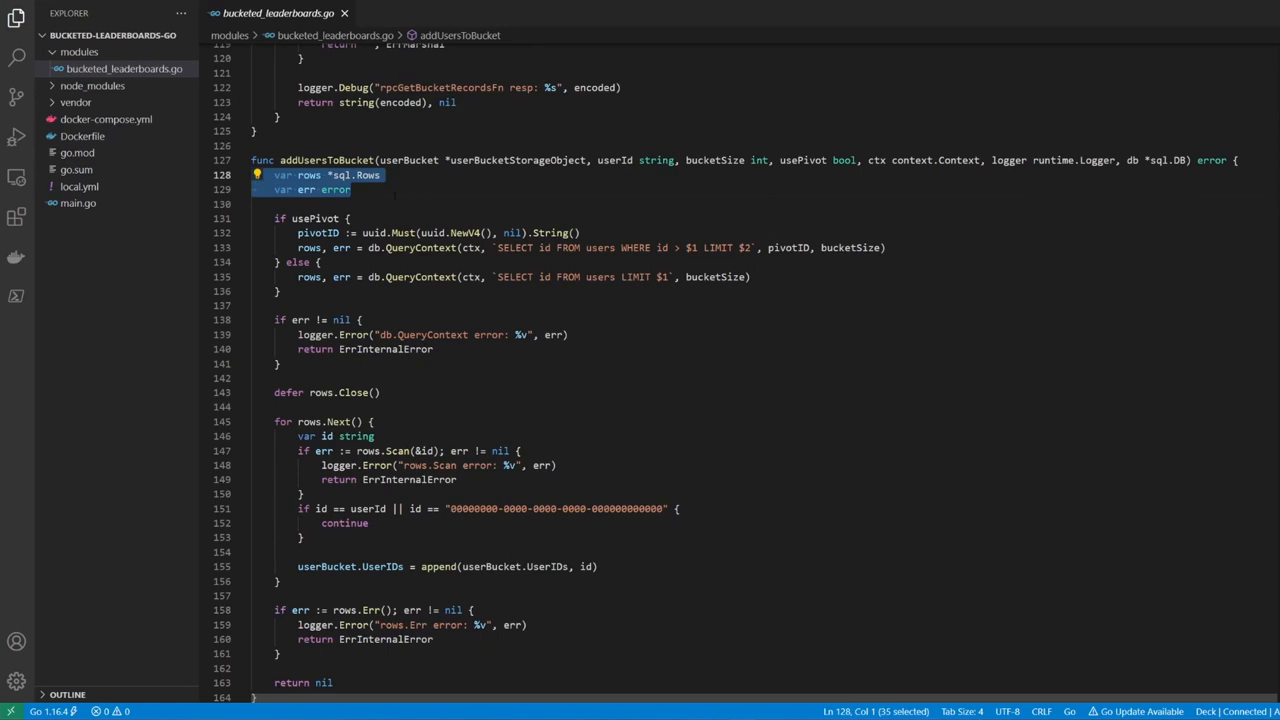
{"action": "double_click", "coordinate": [315, 218]}
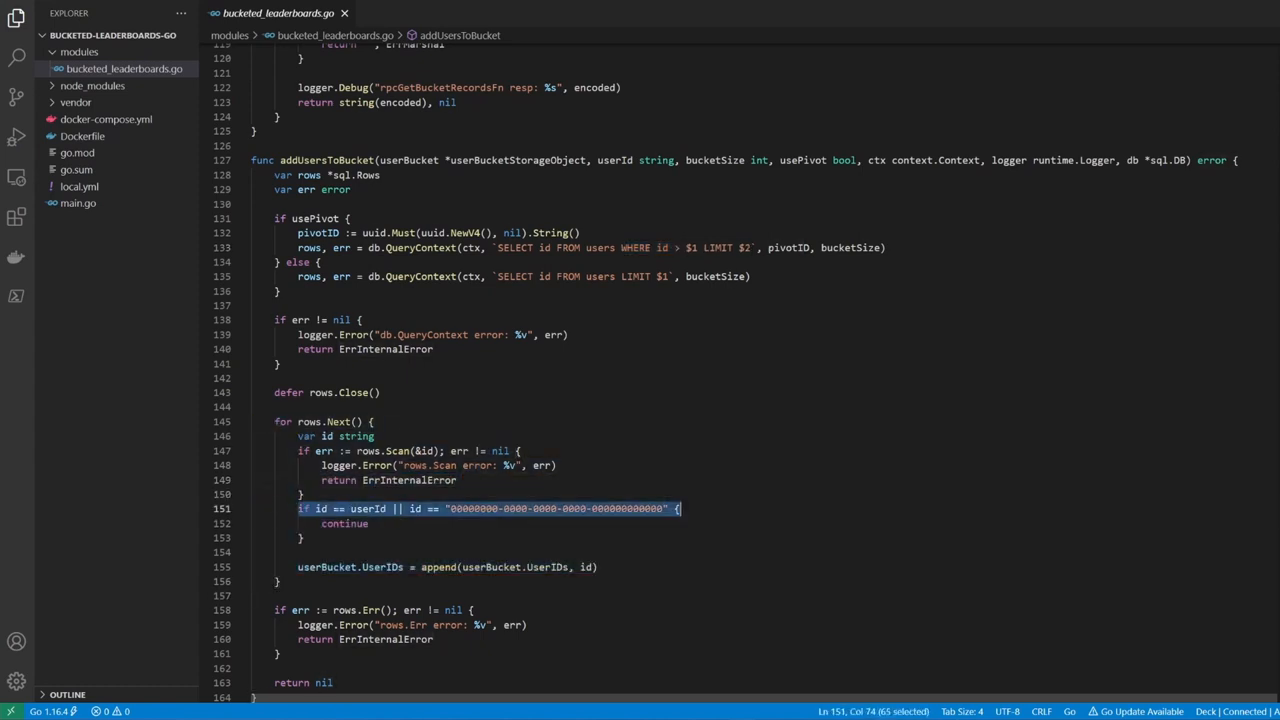
{"action": "scroll", "scroll_direction": "down", "scroll_amount": 3}
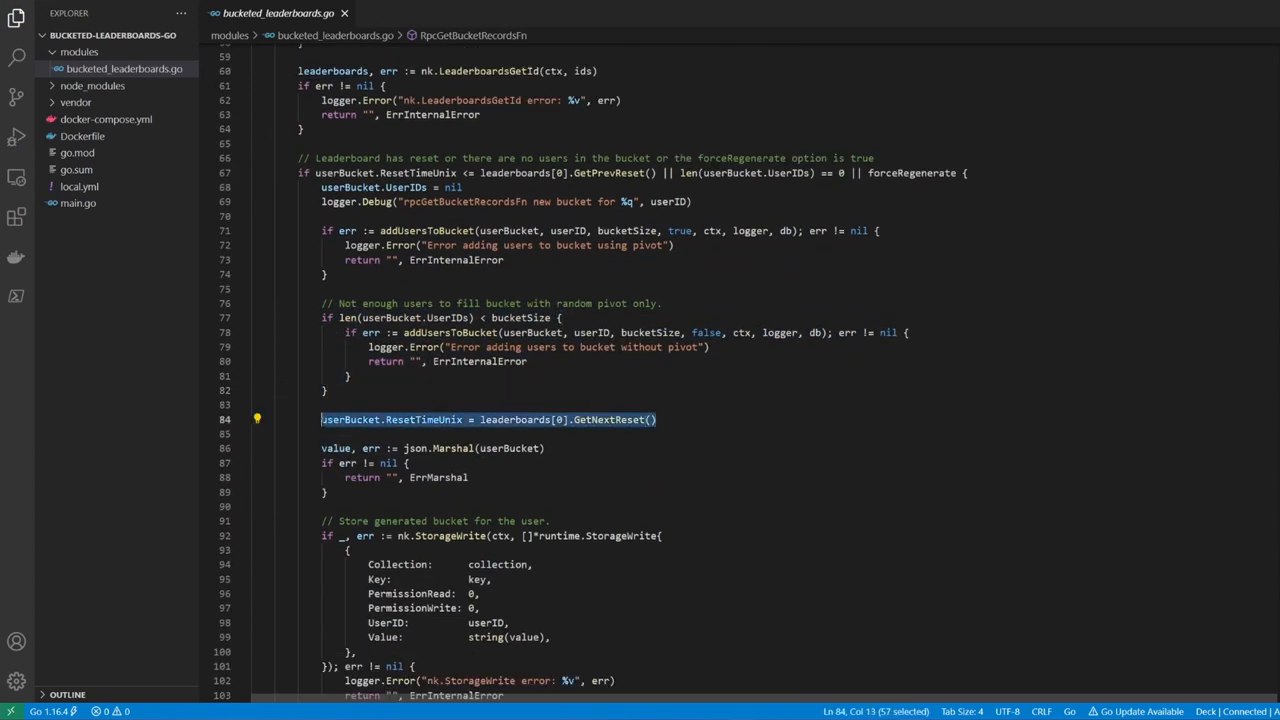
- Highlight the own-ID append and encoded-records return lines in RpcGetBucketRecordsFn
{"action": "left_click", "coordinate": [654, 419]}
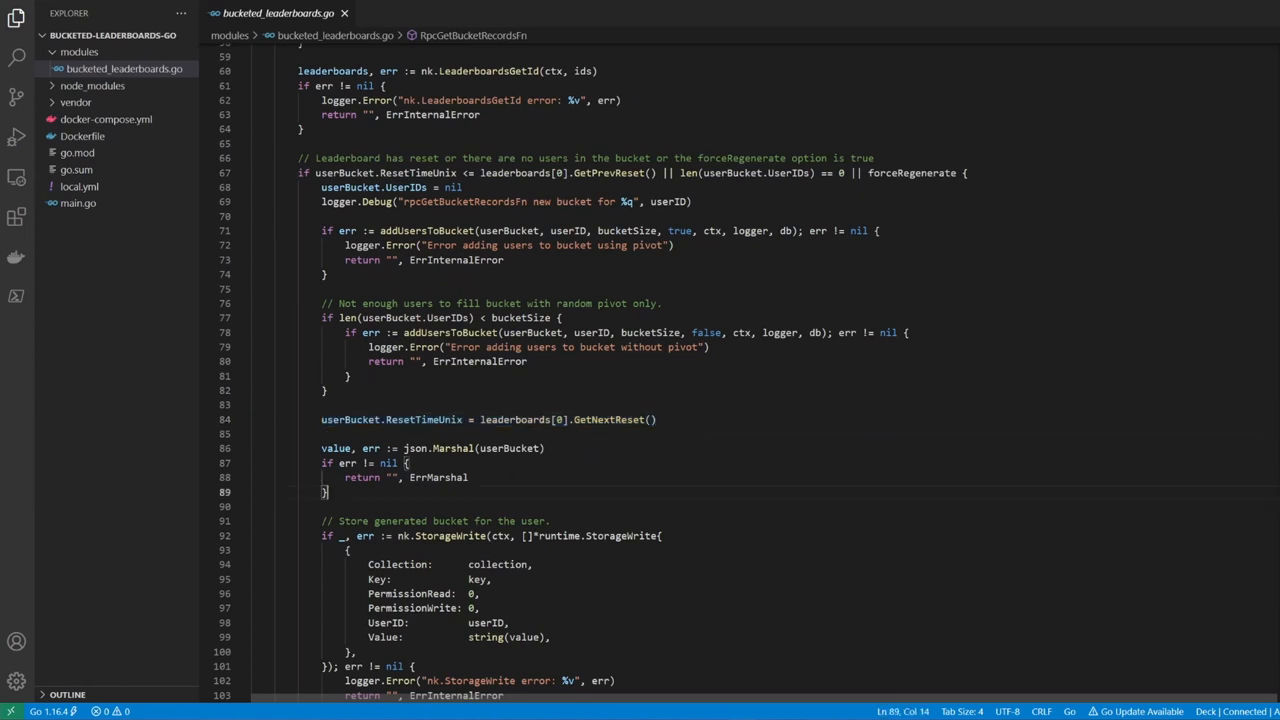
{"action": "left_click_drag", "start_coordinate": [321, 448], "coordinate": [328, 491]}
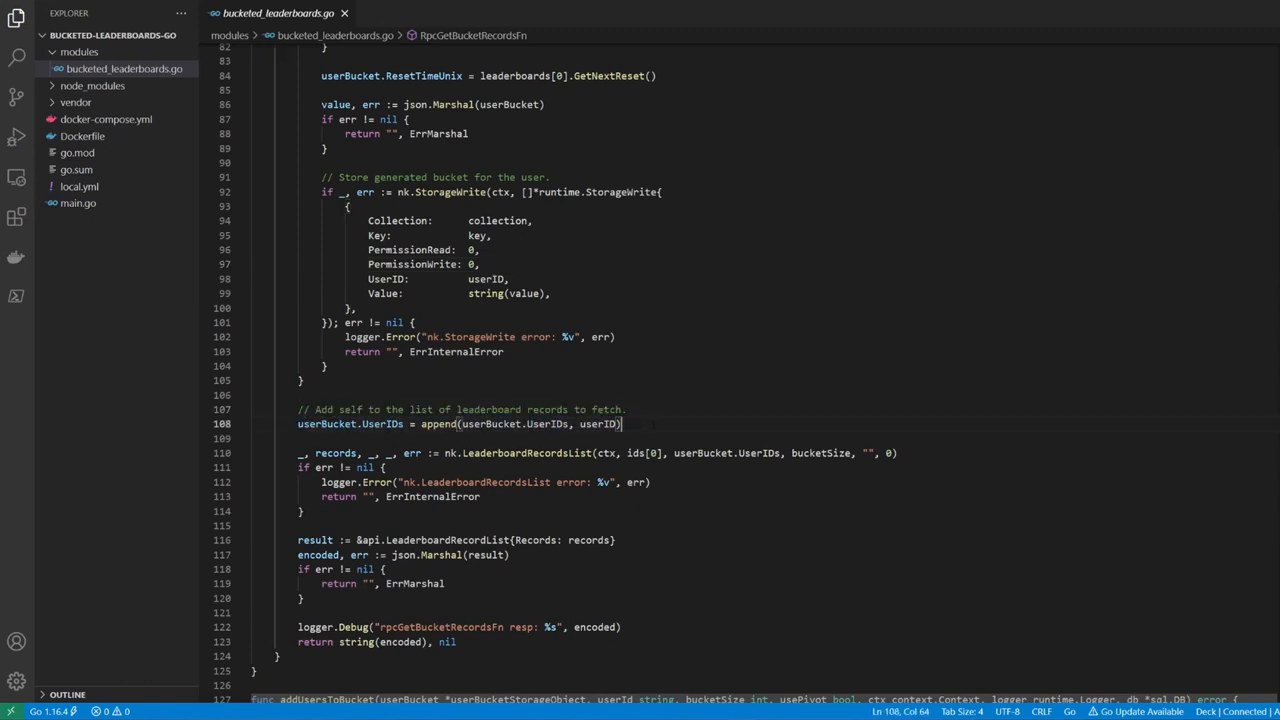
{"action": "scroll", "scroll_direction": "down", "scroll_amount": 3}
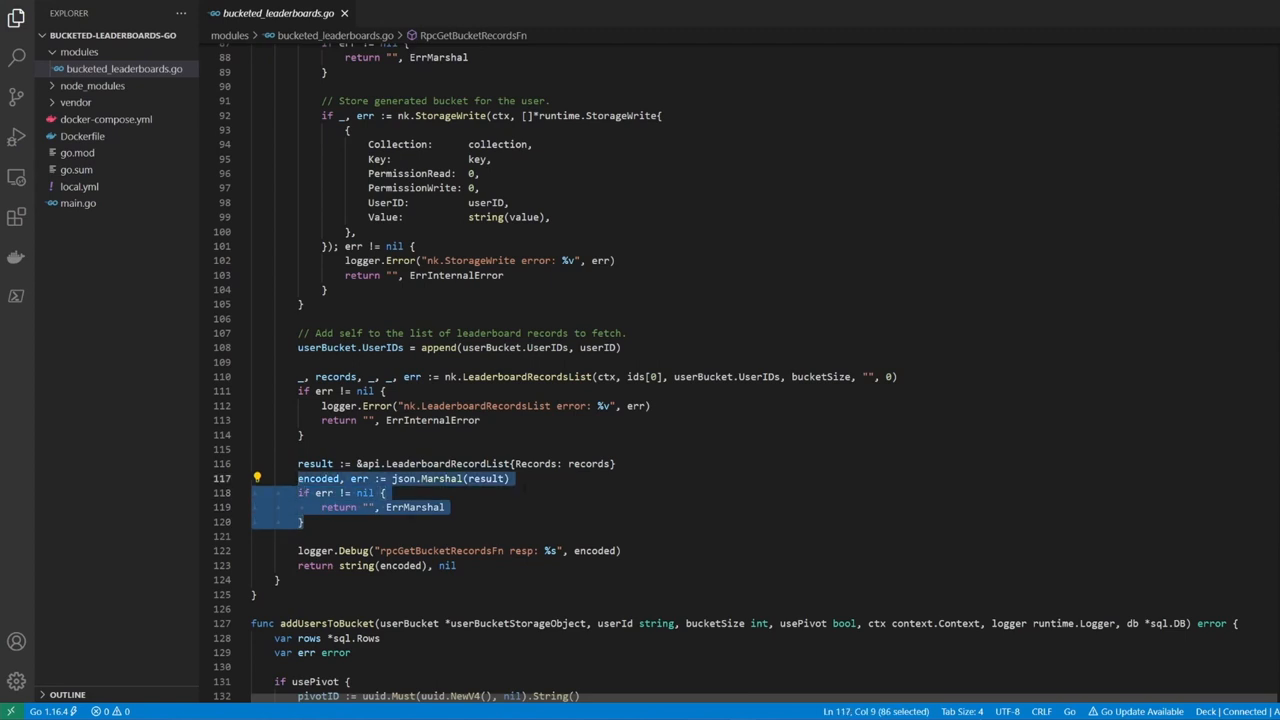
{"action": "left_click", "coordinate": [377, 565]}
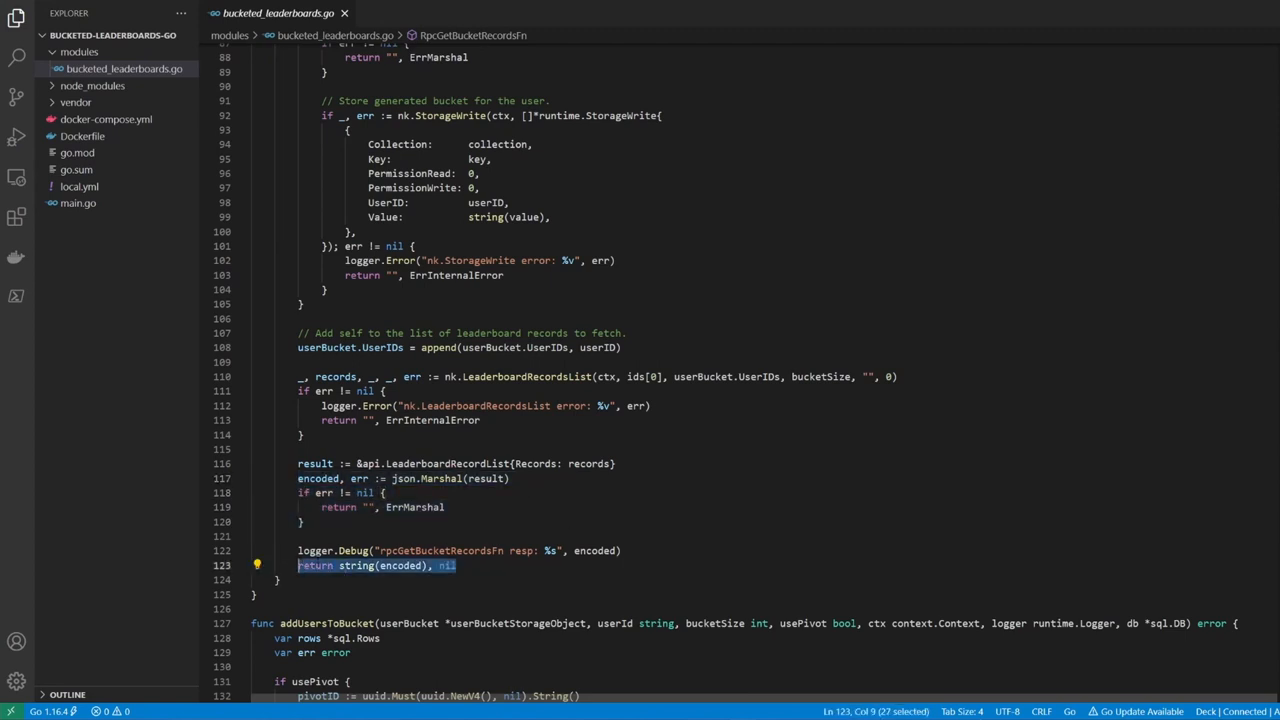
{"action": "left_click", "coordinate": [454, 565]}
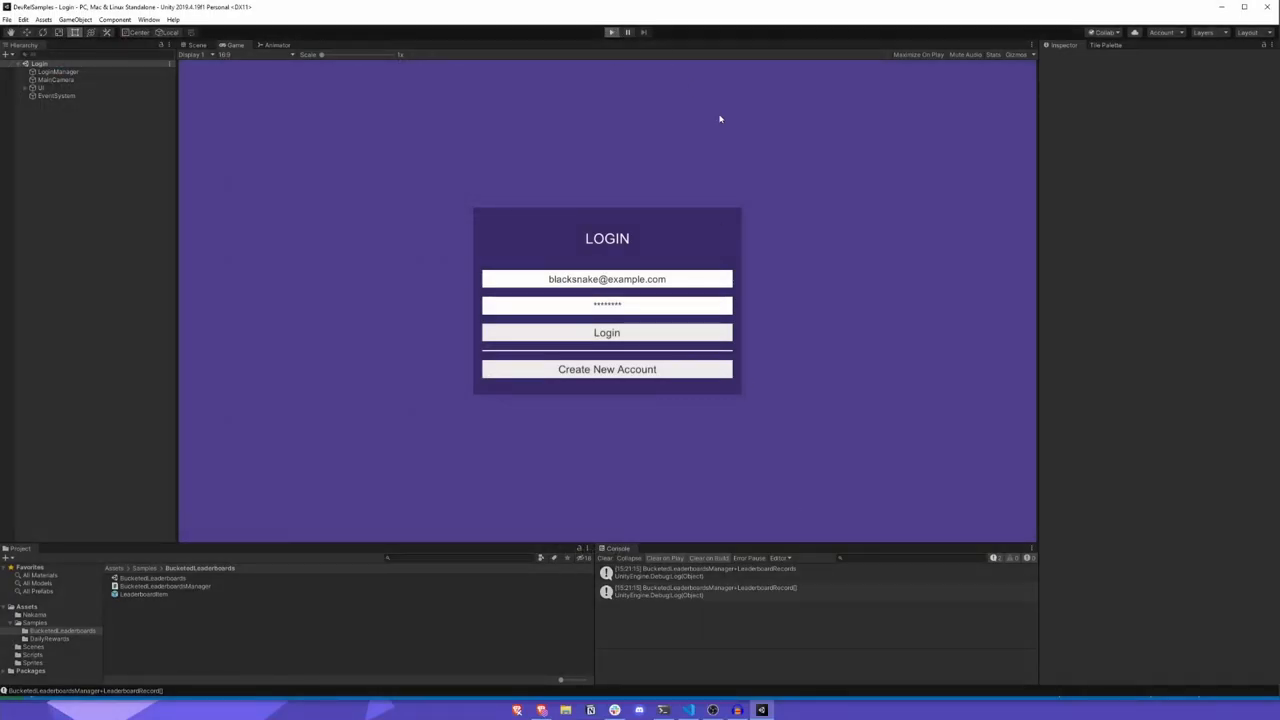
- Log in to the Unity leaderboard demo, browse the leaderboard, then log out and back in
{"action": "left_click", "coordinate": [606, 332]}
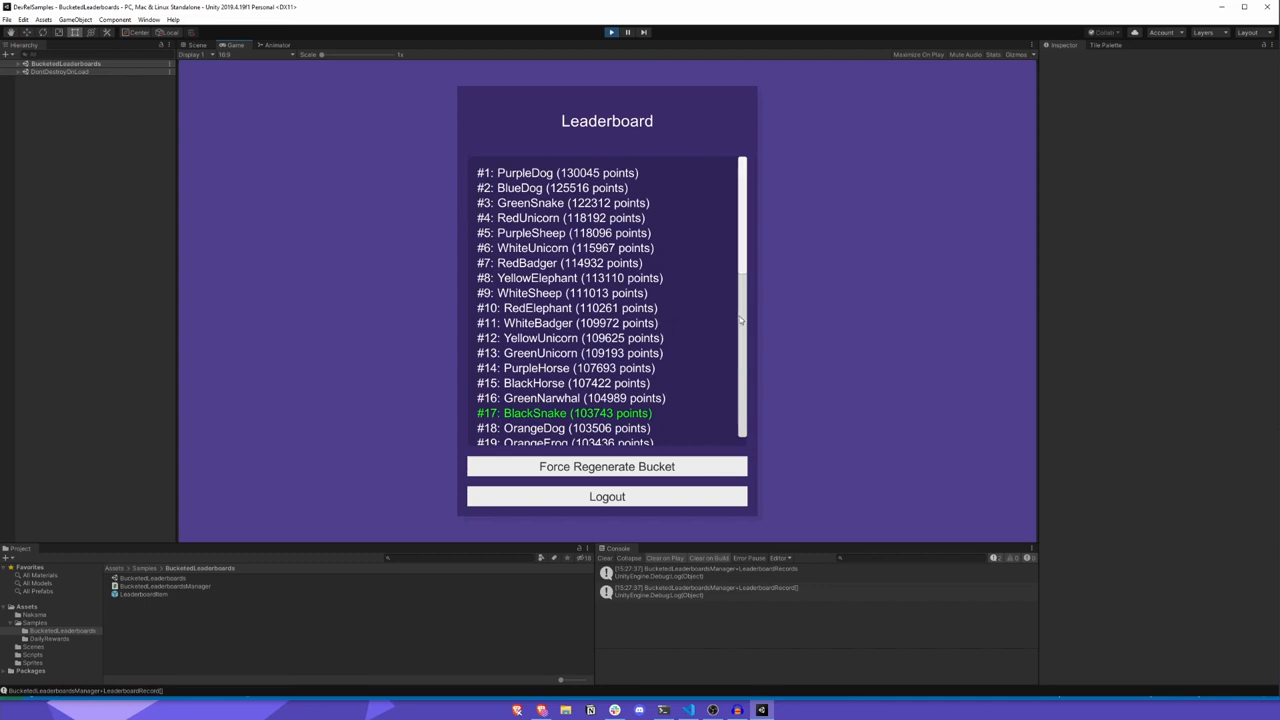
{"action": "scroll", "scroll_direction": "down", "scroll_amount": 3}
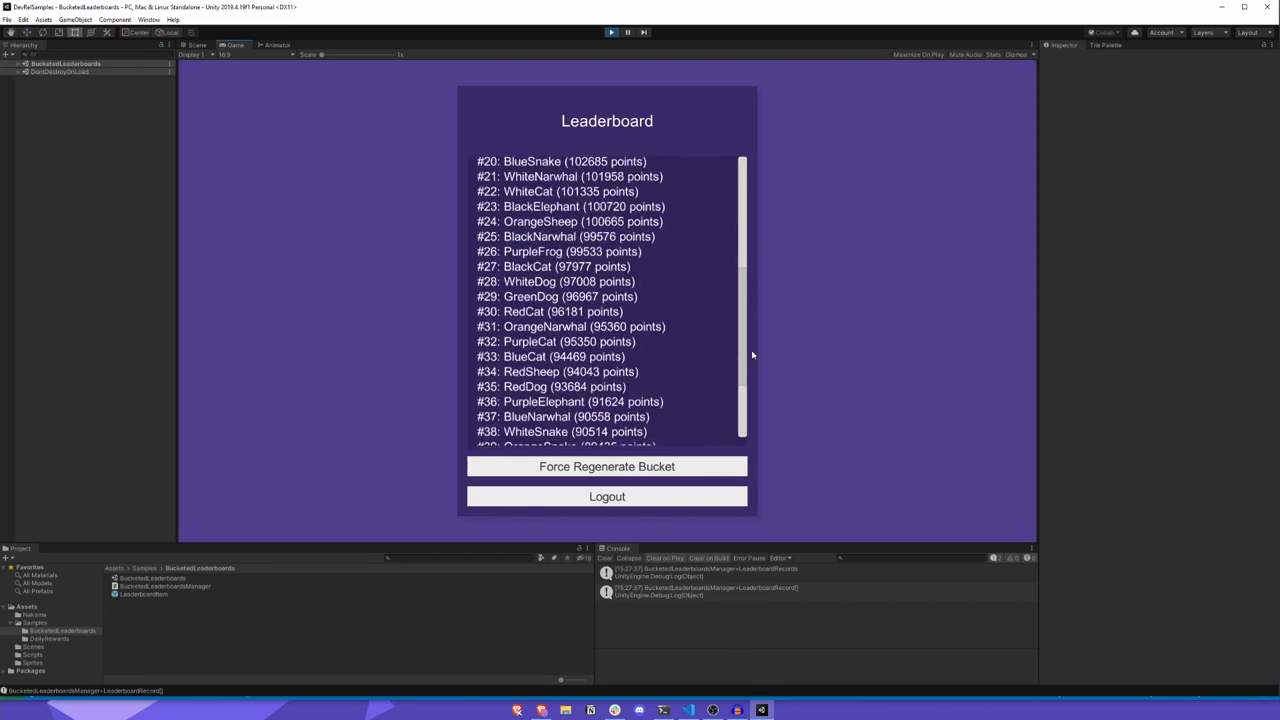
{"action": "left_click", "coordinate": [607, 496]}
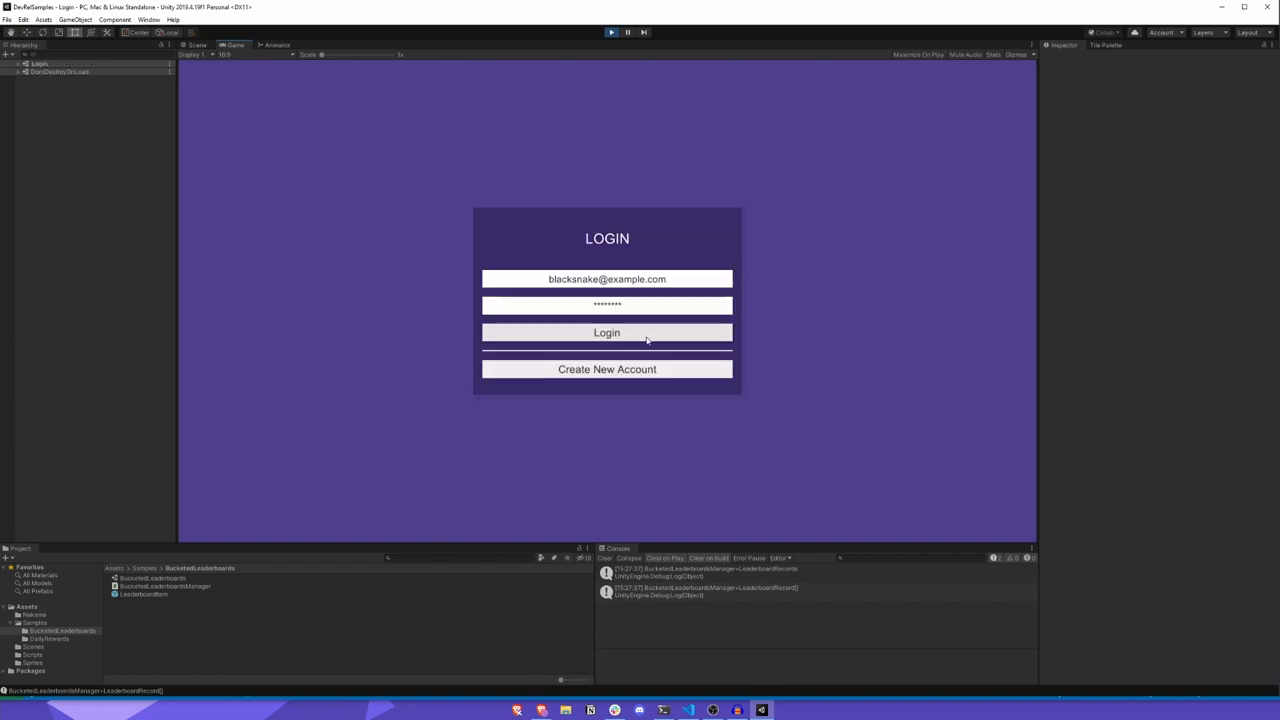
{"action": "left_click", "coordinate": [606, 332]}
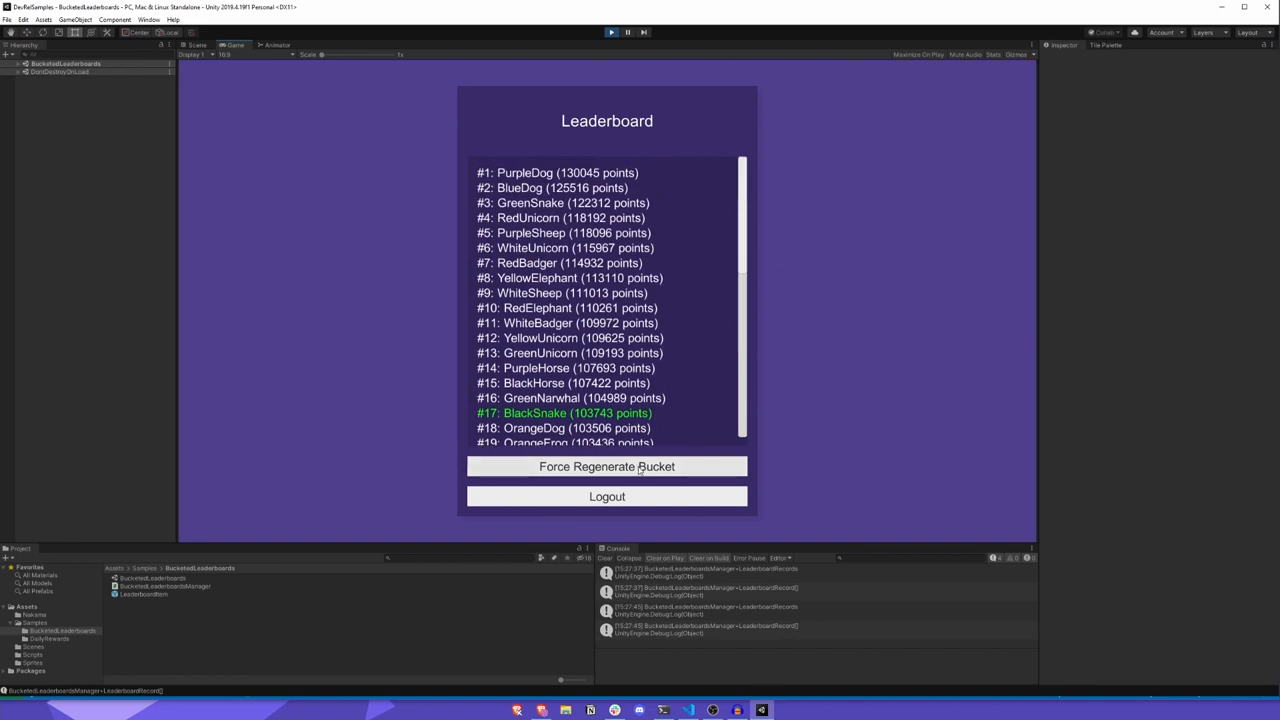
- Force-regenerate BlackSnake's leaderboard bucket four times to get new rivals
{"action": "left_click", "coordinate": [607, 466]}
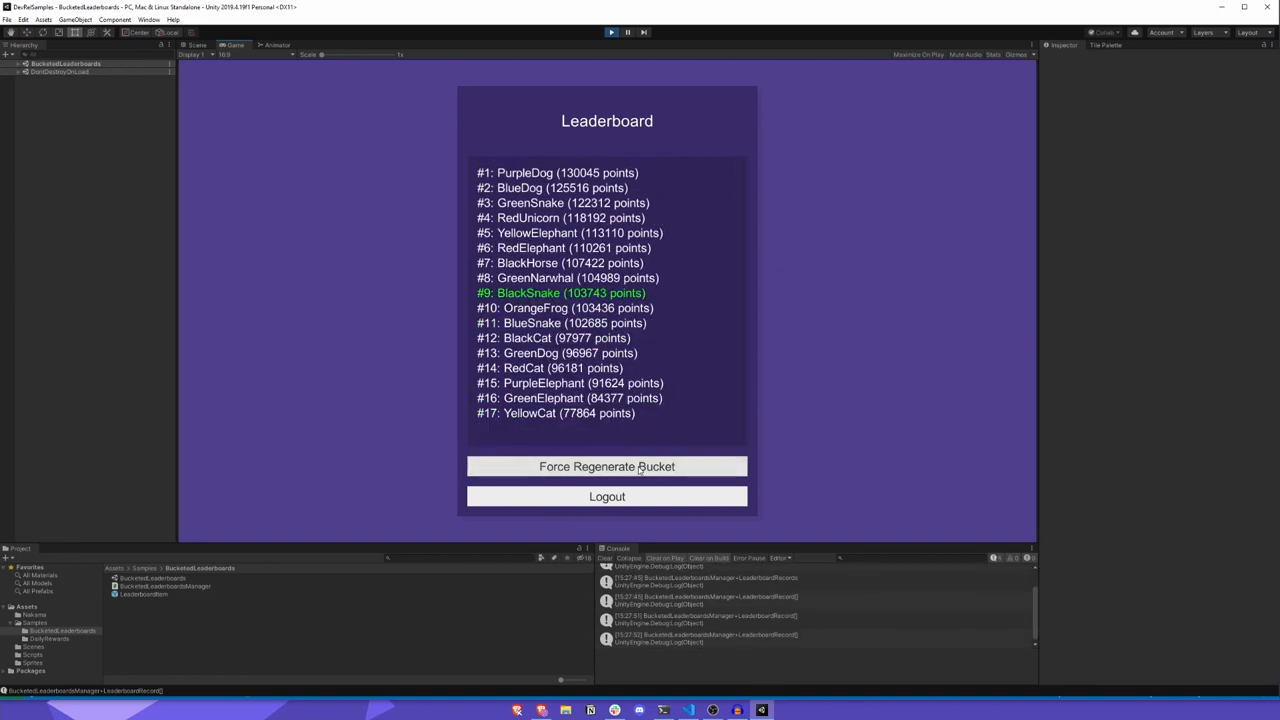
{"action": "left_click", "coordinate": [607, 466]}
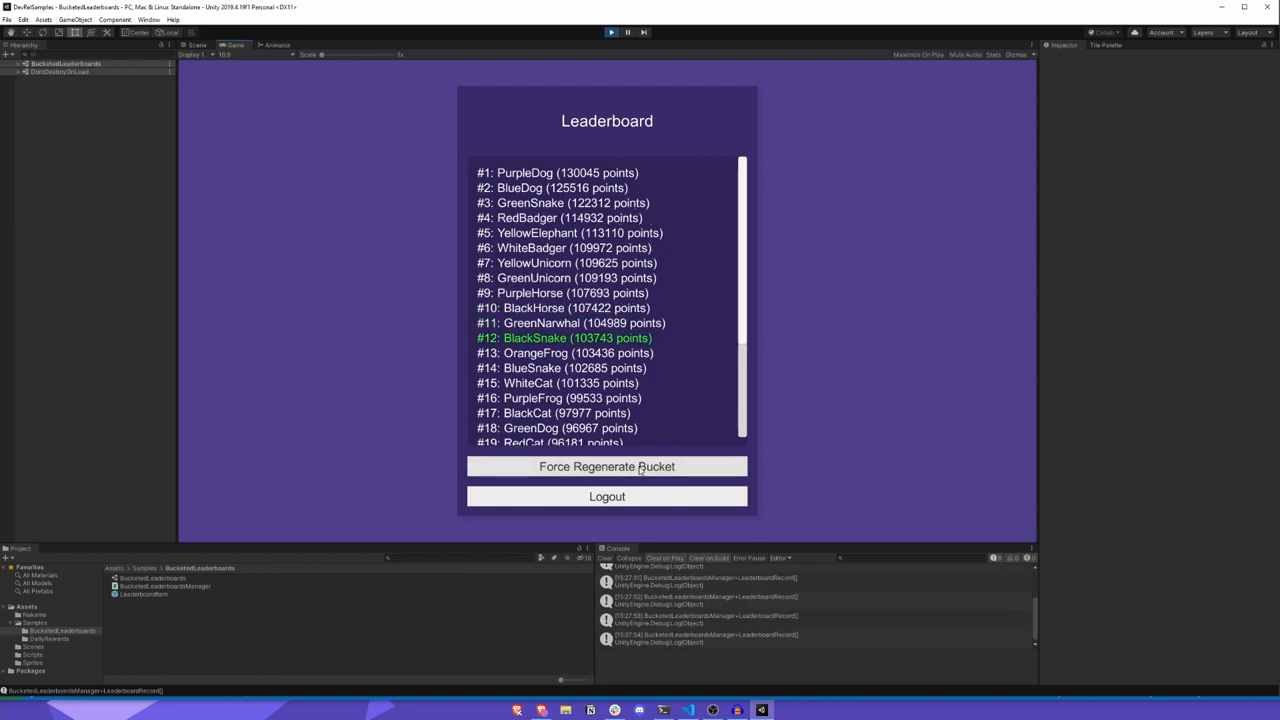
{"action": "left_click", "coordinate": [607, 466]}
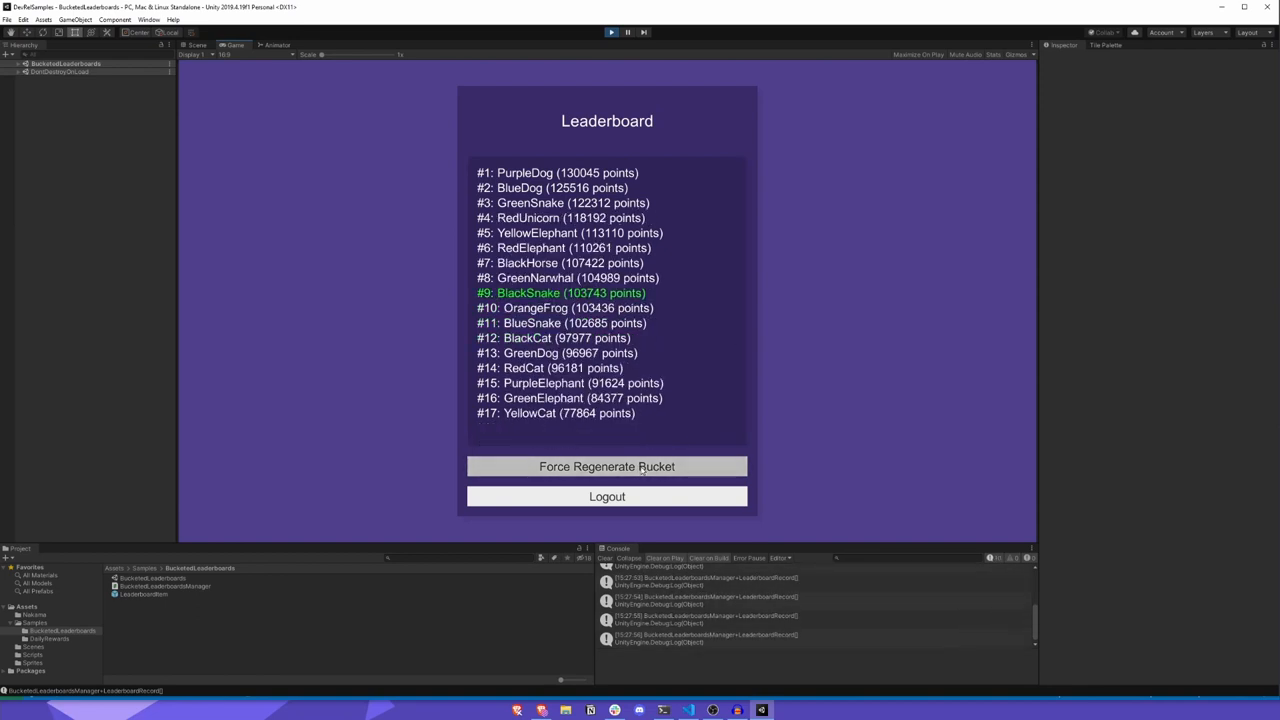
{"action": "left_click", "coordinate": [606, 466]}
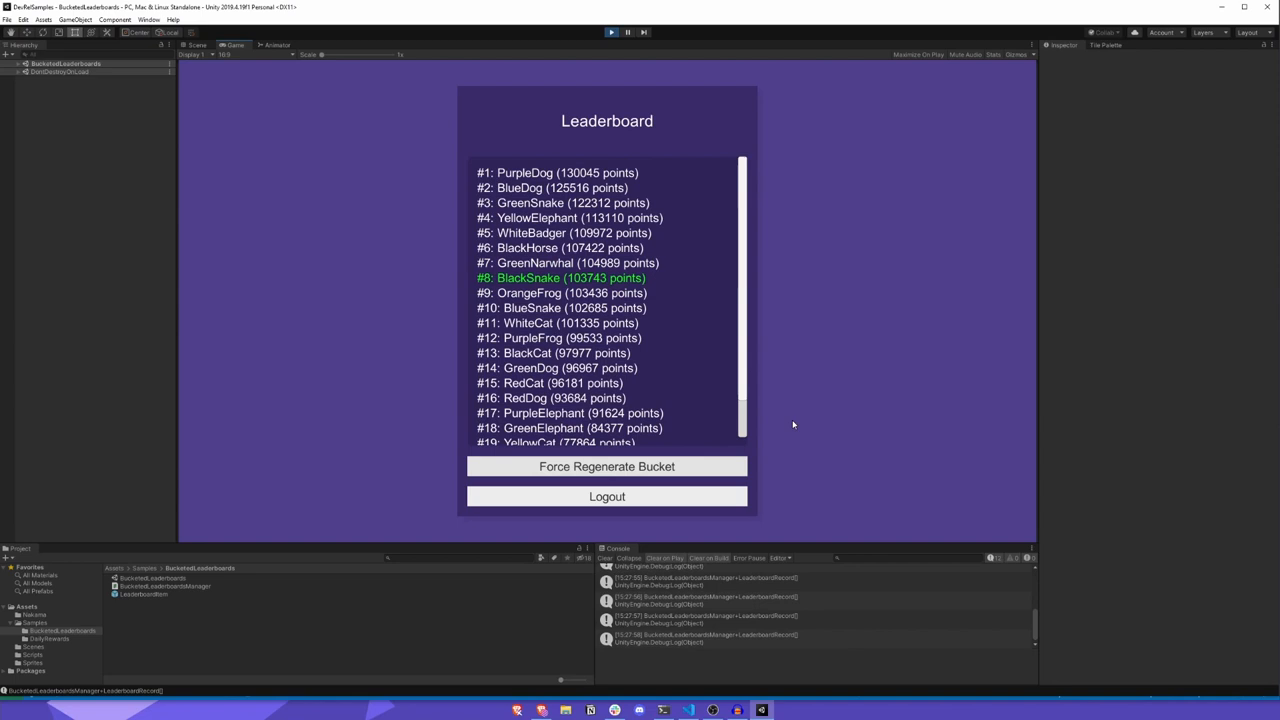
{"action": "left_click", "coordinate": [607, 496]}
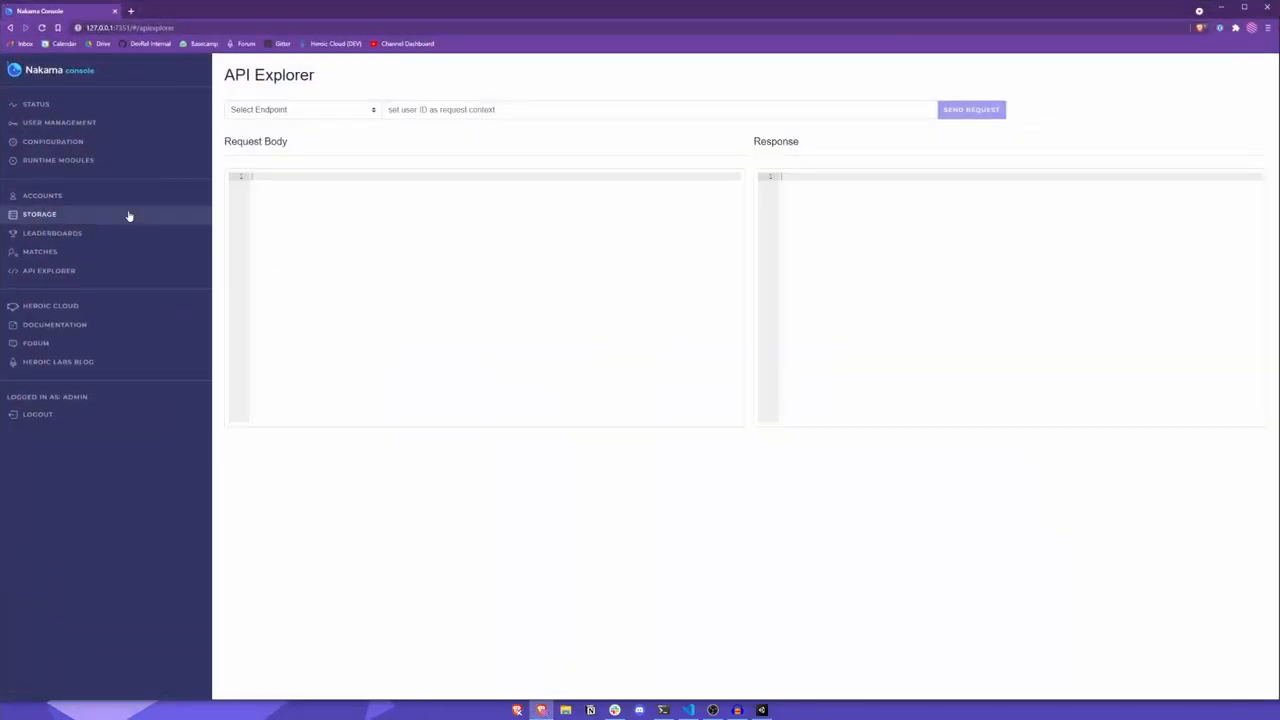
- Open the 'bucket' object in Storage's buckets collection to see its user IDs
{"action": "left_click", "coordinate": [39, 214]}
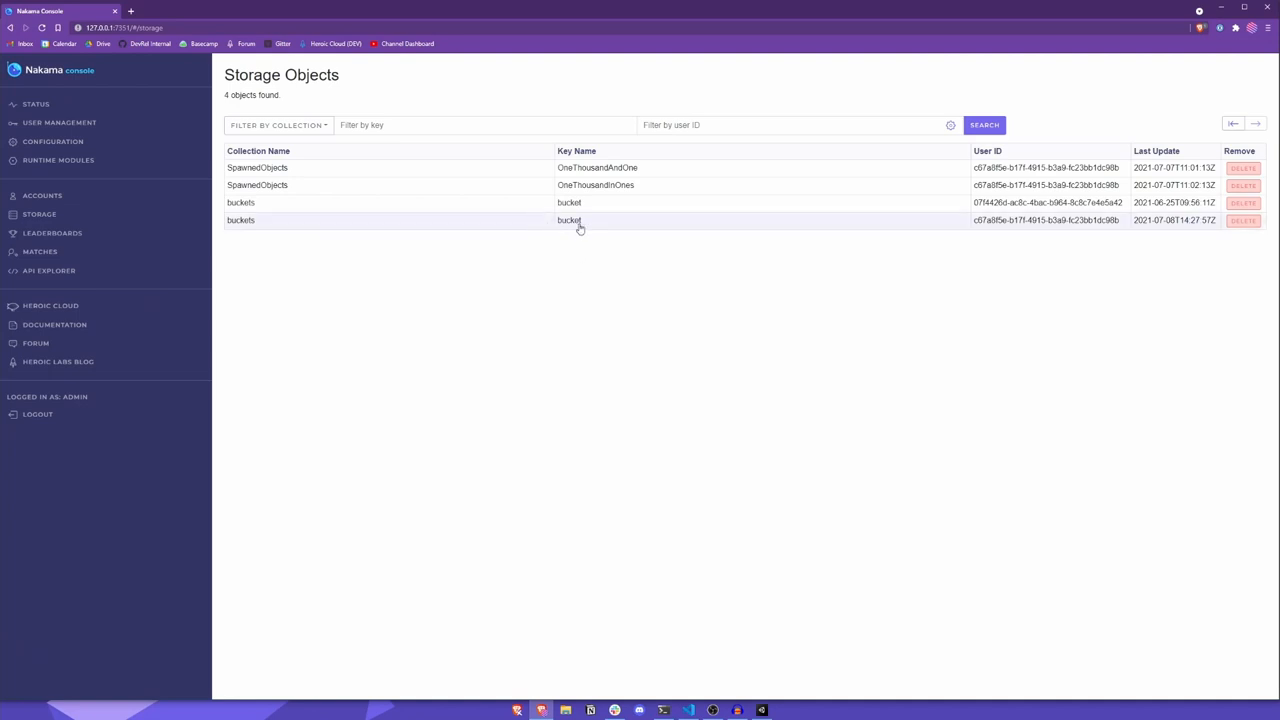
{"action": "left_click", "coordinate": [569, 220]}
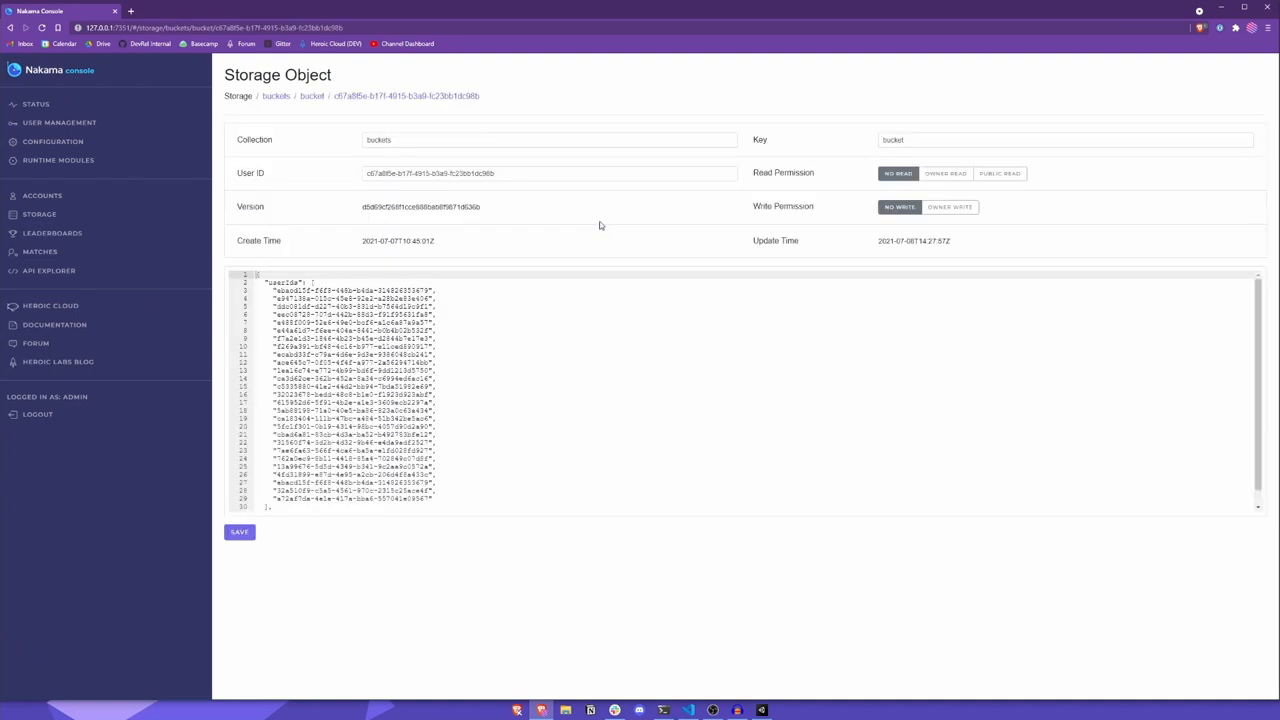